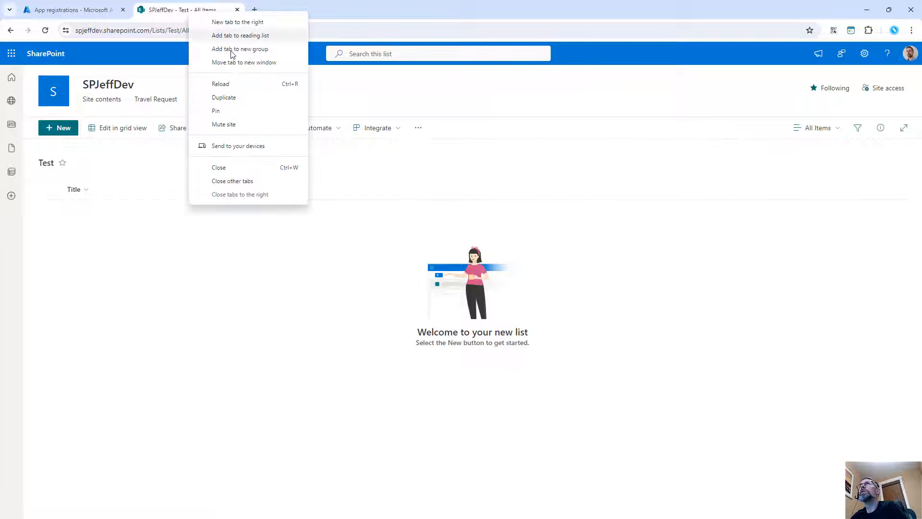
# Step: Duplicate the list tab and generate a new client ID and secret on appregnew.aspx
pyautogui.click(224, 97)
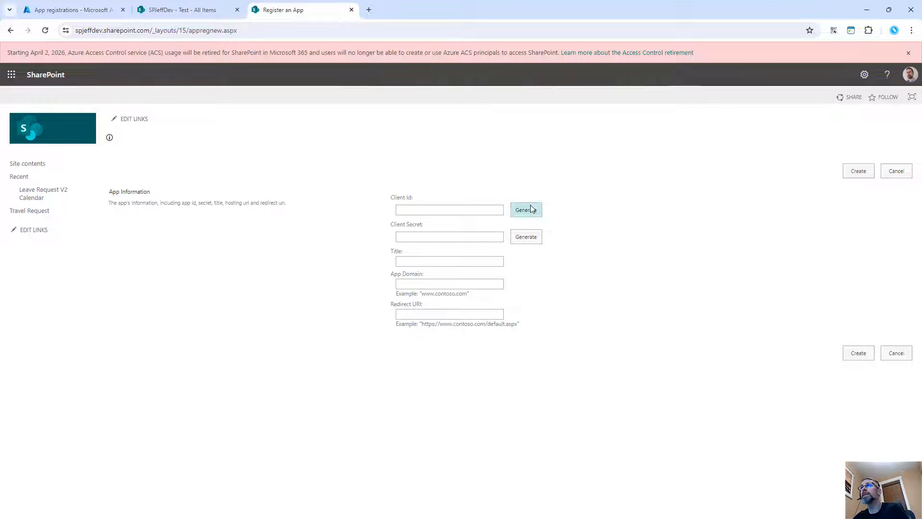
pyautogui.click(526, 236)
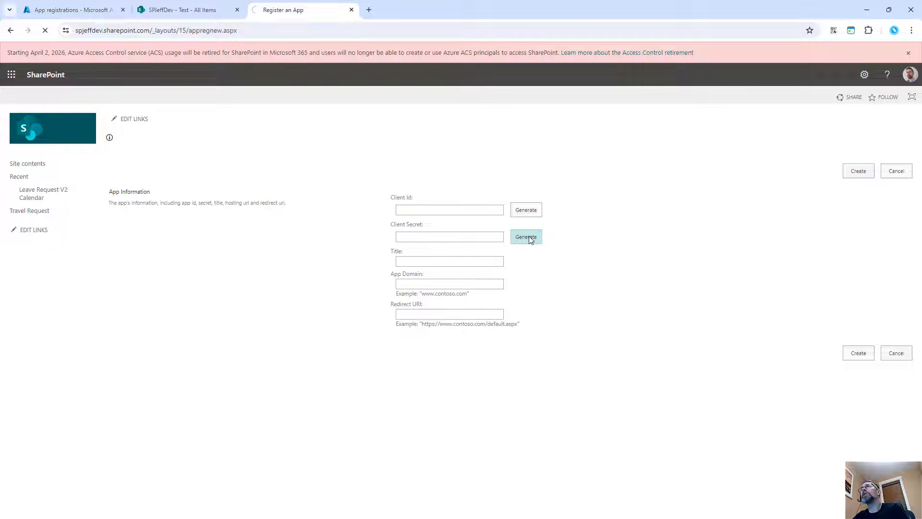
pyautogui.click(524, 209)
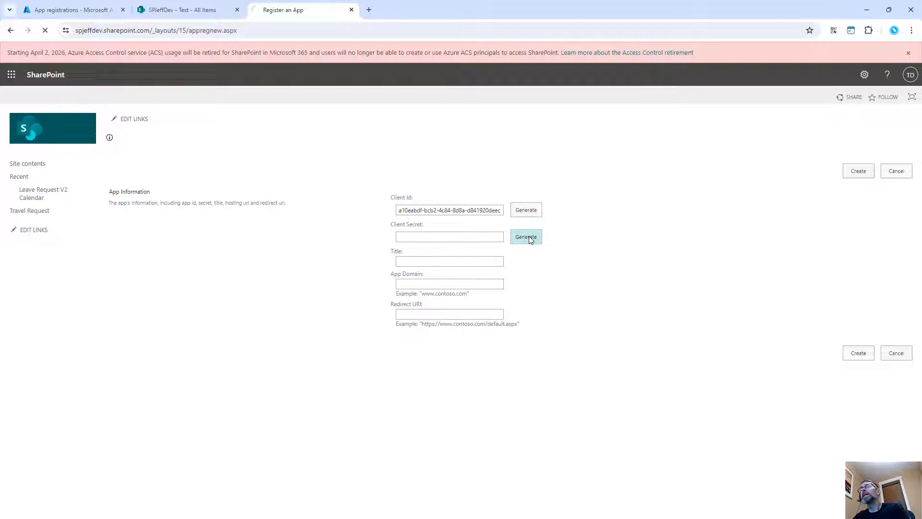
pyautogui.click(524, 236)
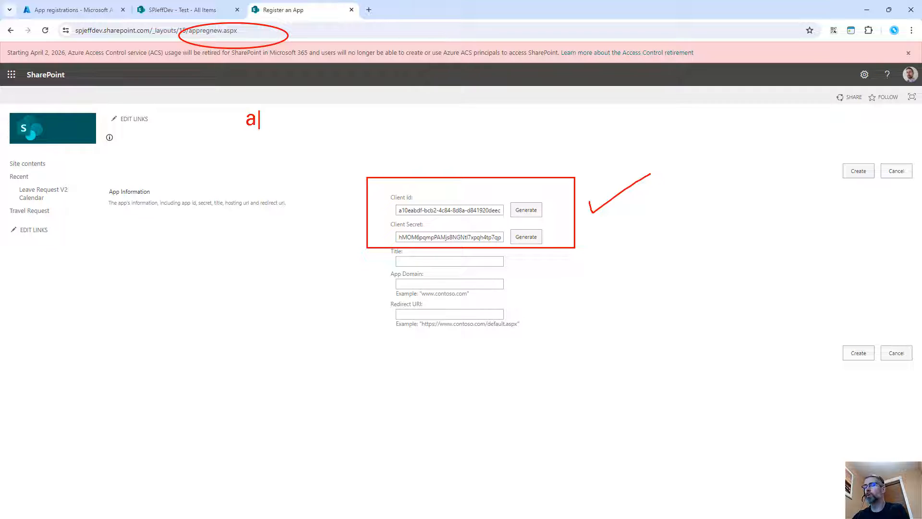
pyautogui.write('ppreg')
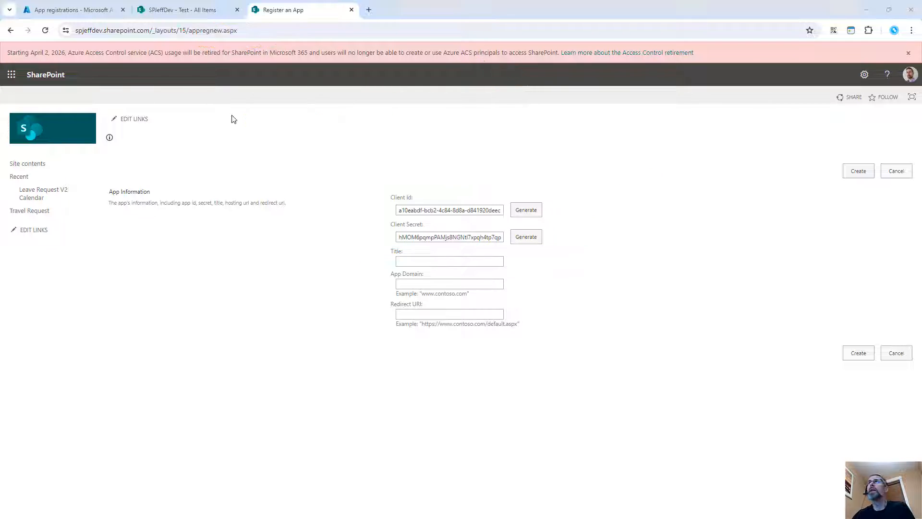
pyautogui.moveTo(264, 156)
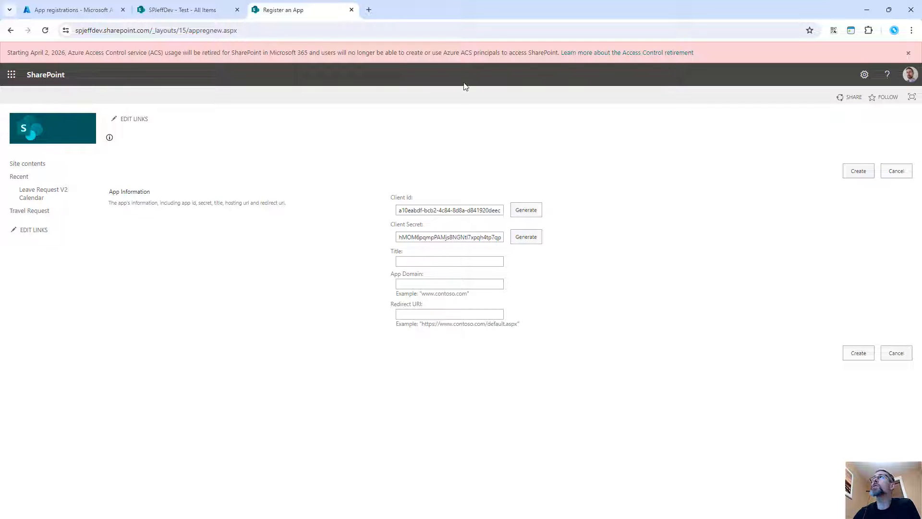
# Step: Open the Access Control retirement article from the banner, then return to Register an App
pyautogui.click(626, 52)
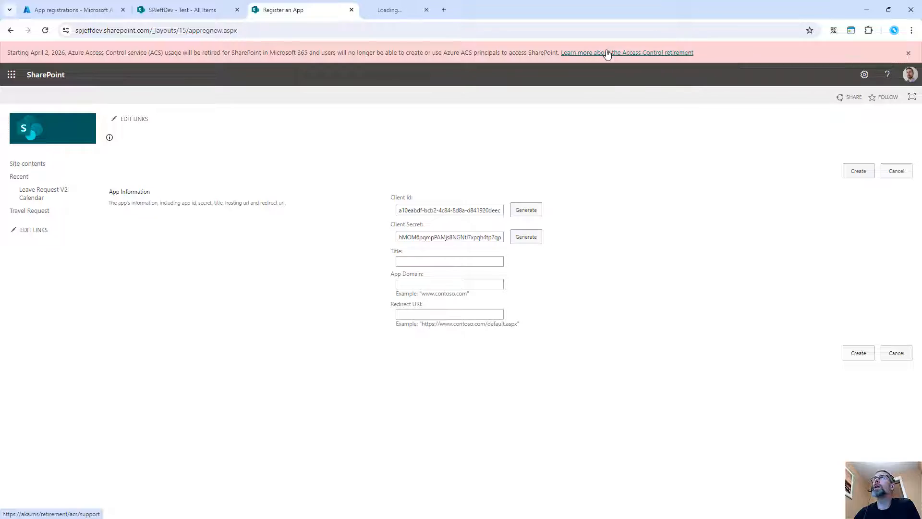
pyautogui.click(626, 52)
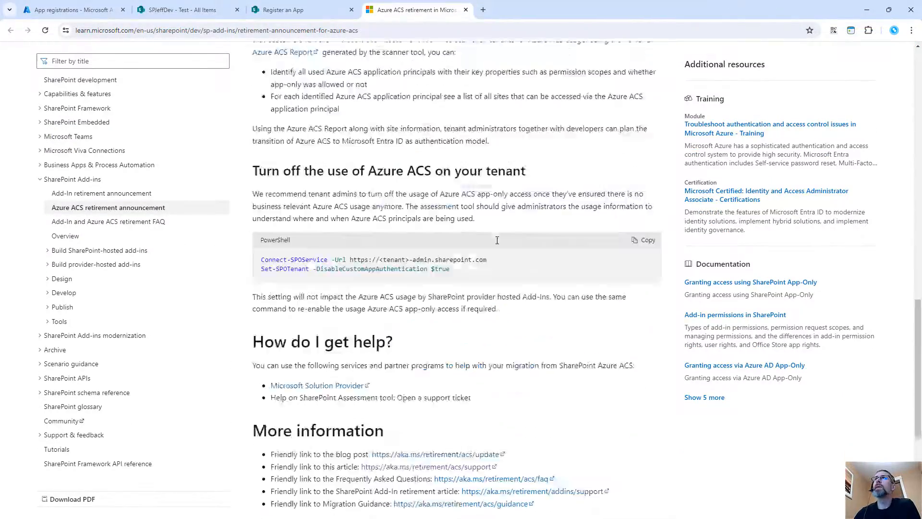
pyautogui.click(288, 10)
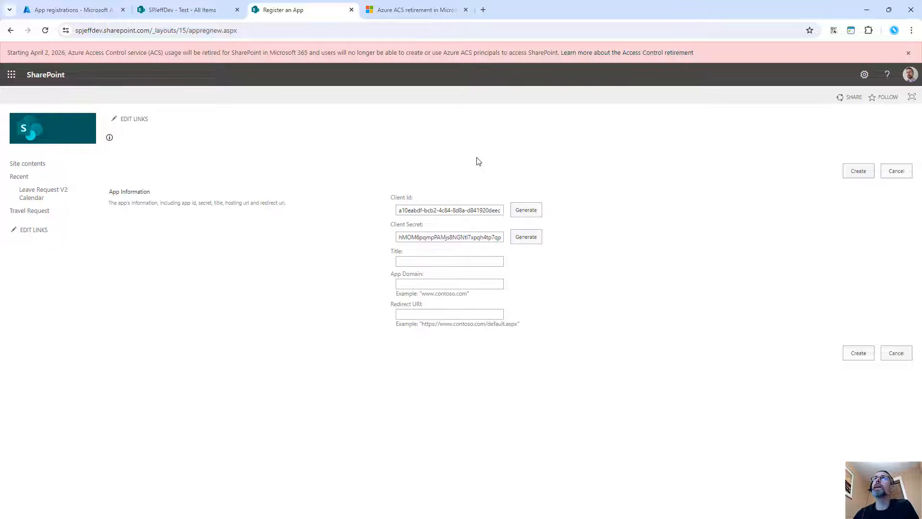
# Step: Save a 'Hello World 1' item in the Test list and return to registration
pyautogui.click(182, 9)
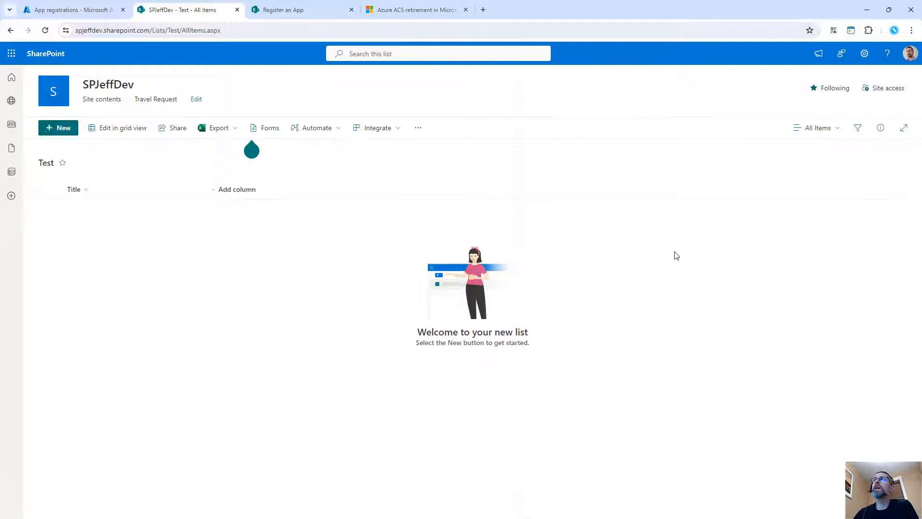
pyautogui.write('Hello World 1')
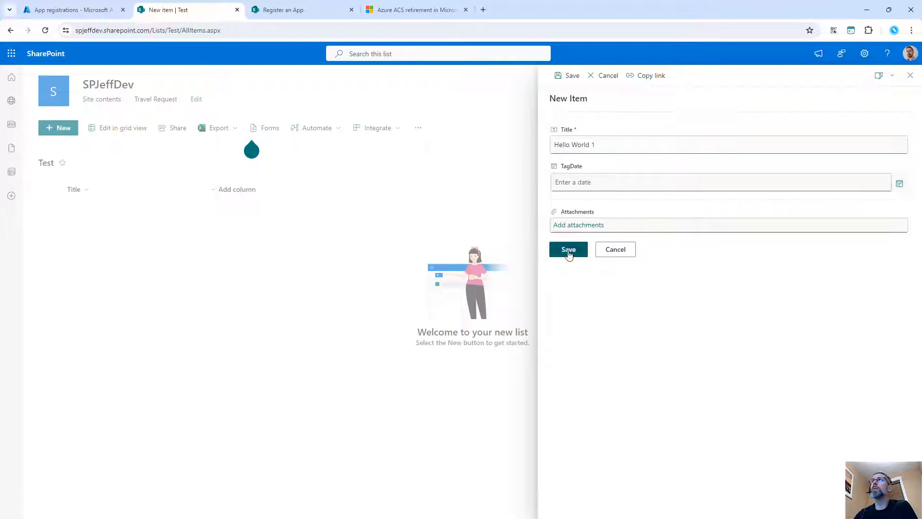
pyautogui.click(567, 248)
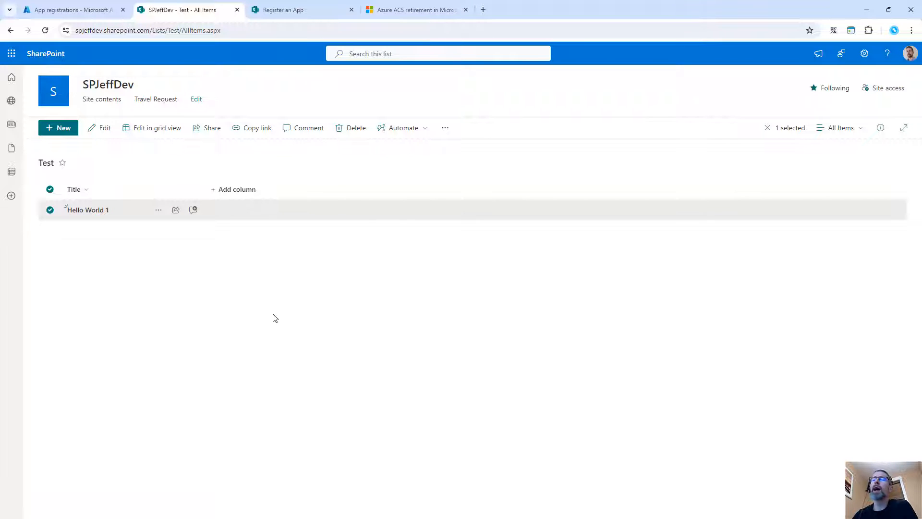
pyautogui.moveTo(265, 322)
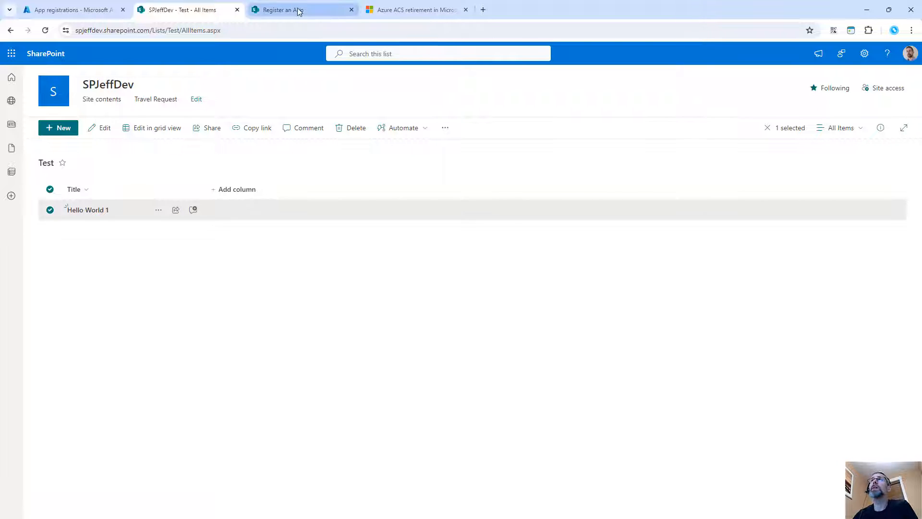
pyautogui.click(286, 10)
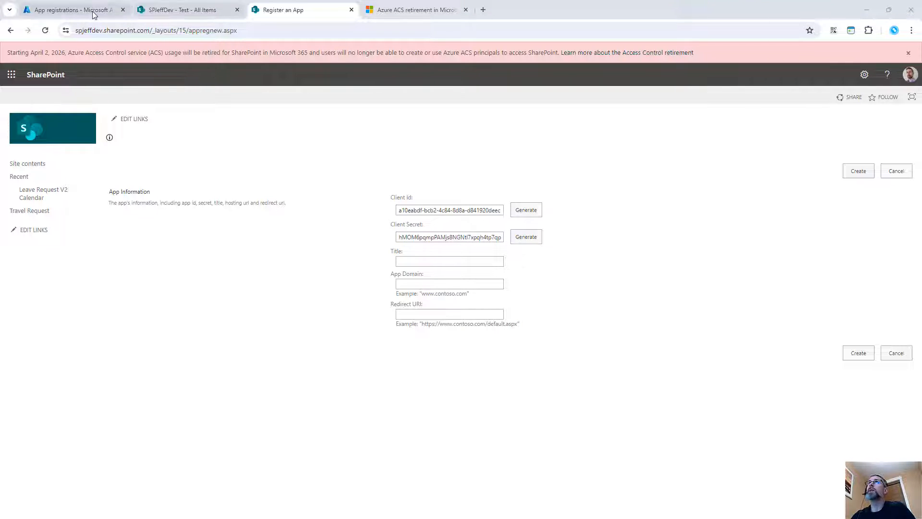
# Step: Review the Owned applications list in Azure App registrations, then open SPO-AZ-AppReg.ps1
pyautogui.click(71, 10)
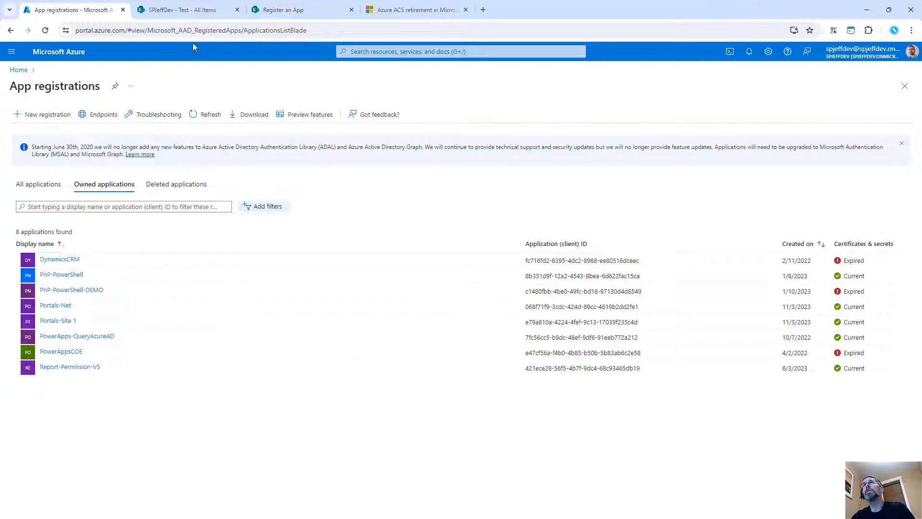
pyautogui.click(196, 30)
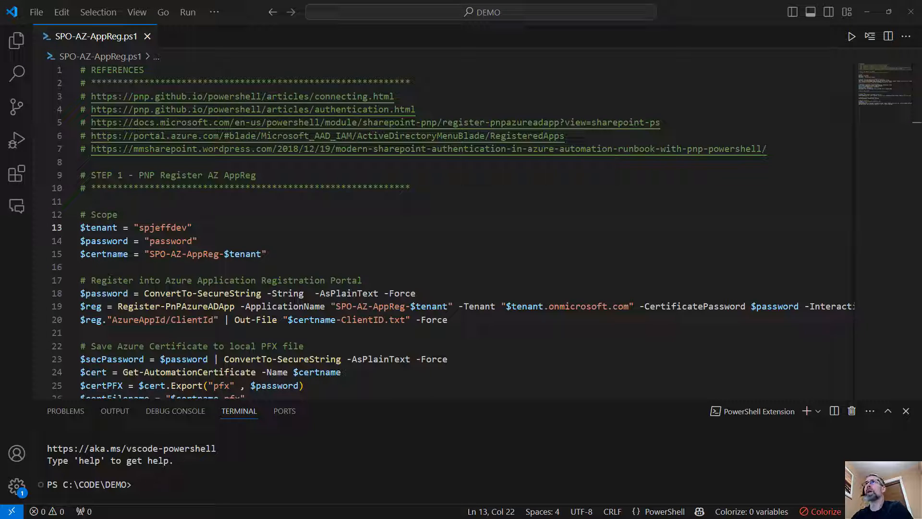
# Step: Walk through the tenant, password and certificate name variables on lines 13–15
pyautogui.click(447, 319)
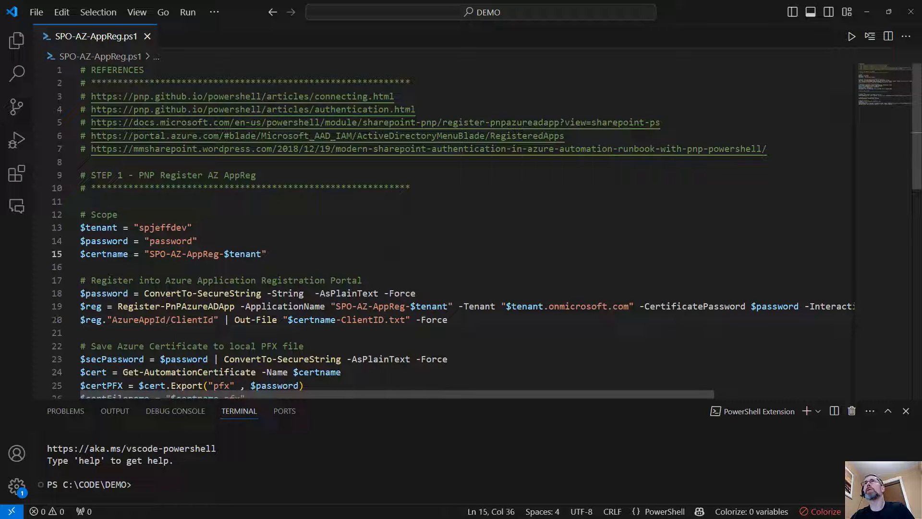
pyautogui.click(192, 228)
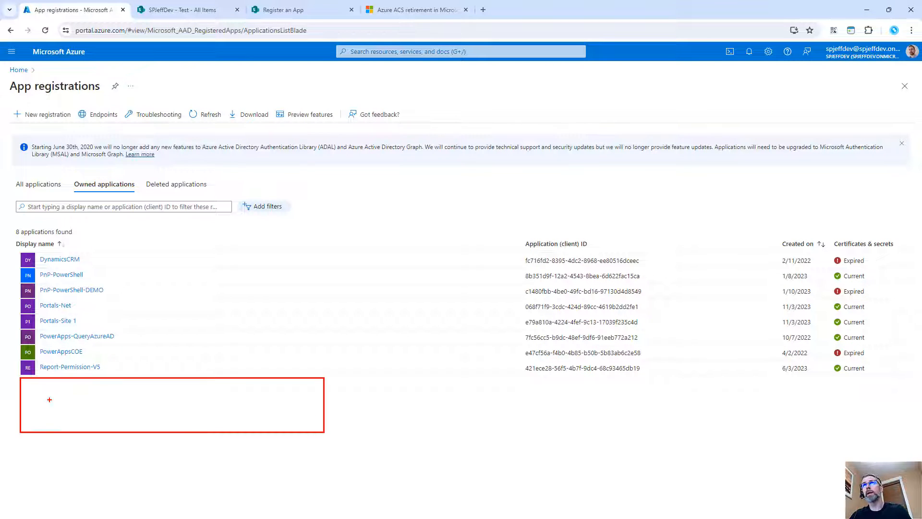
# Step: Run lines 10–15 defining tenant, password and certificate name with F8
pyautogui.write('new')
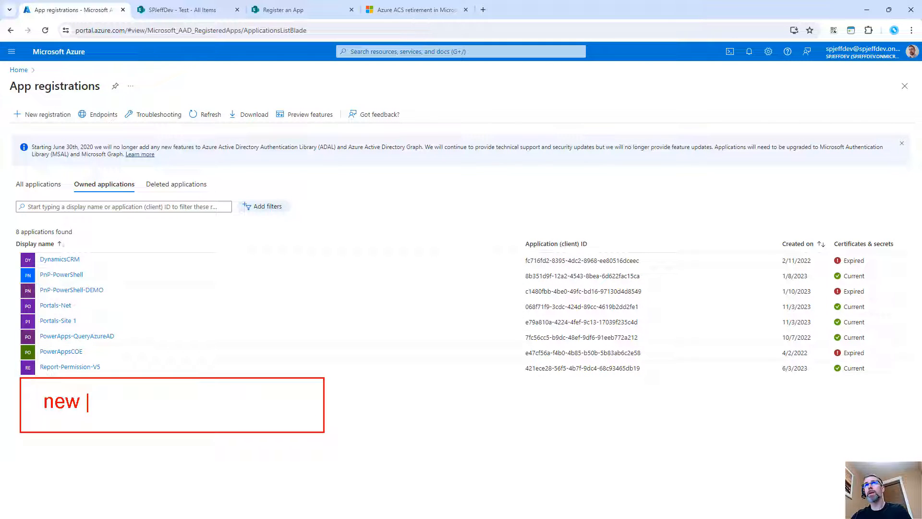
pyautogui.write('register from PNP')
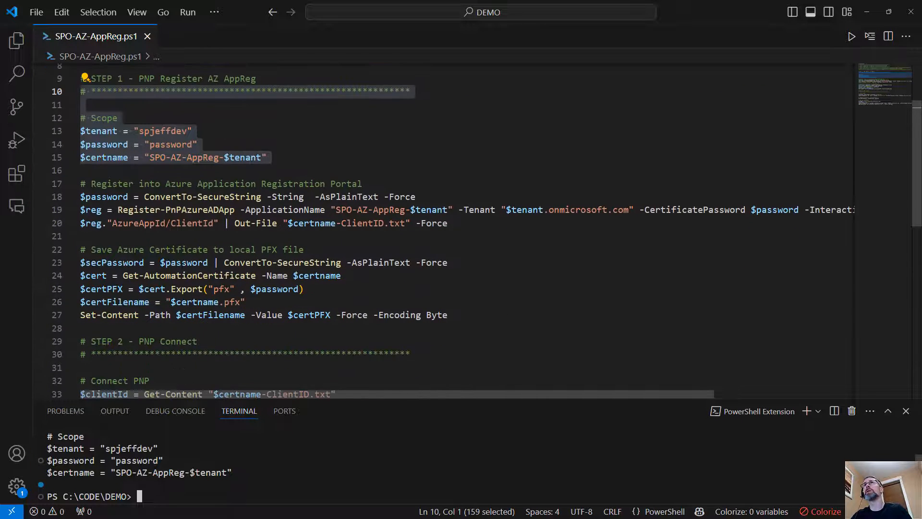
# Step: Run the line 18 password conversion and add the missing $password argument
pyautogui.click(105, 196)
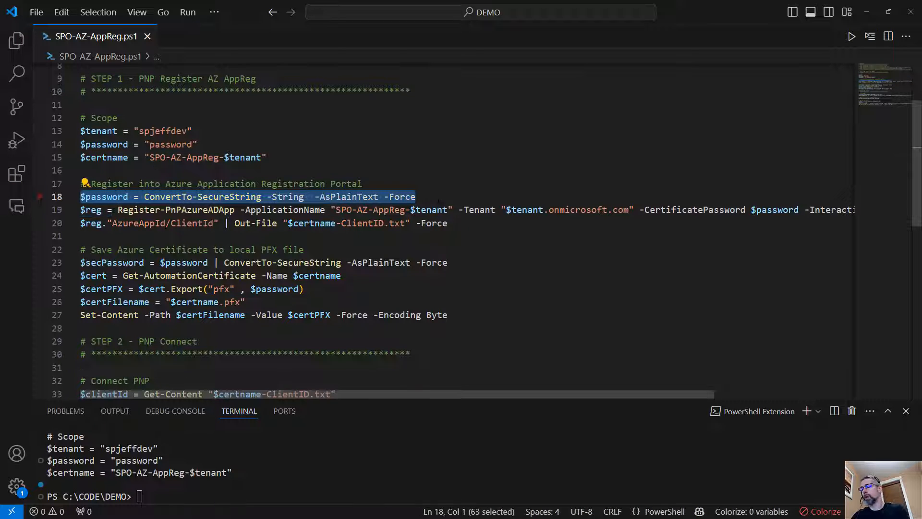
pyautogui.press('F8')
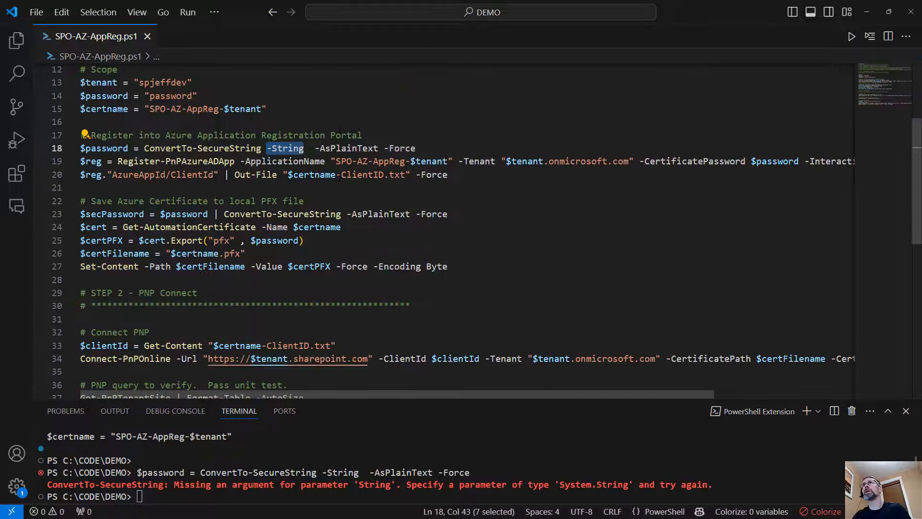
pyautogui.write('$password = ConvertTo-Sec')
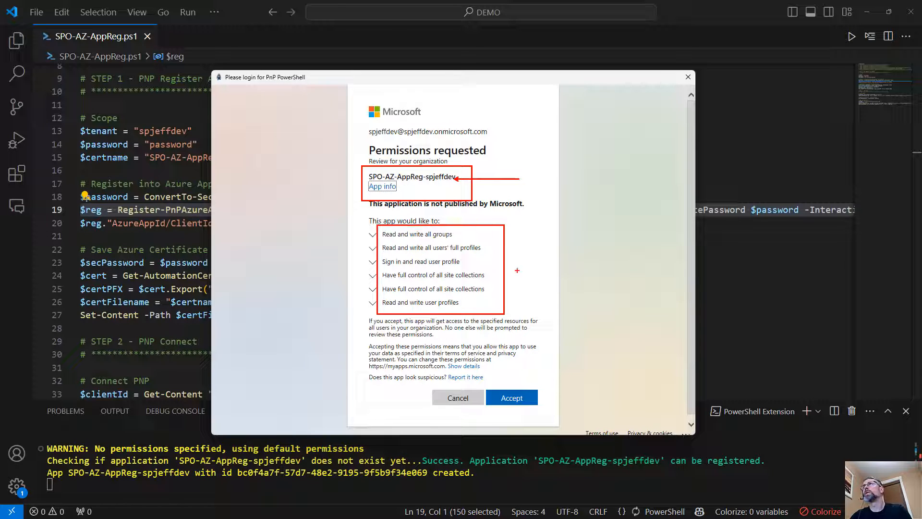
# Step: Run Register-PnPAzureADApp and review its requested permissions, including full site-collection control
pyautogui.write('permissions')
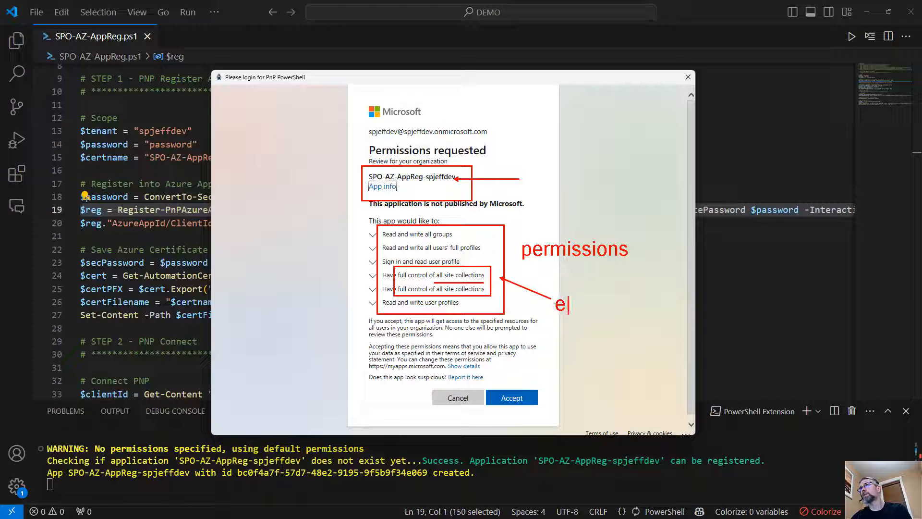
pyautogui.write('verything SPO')
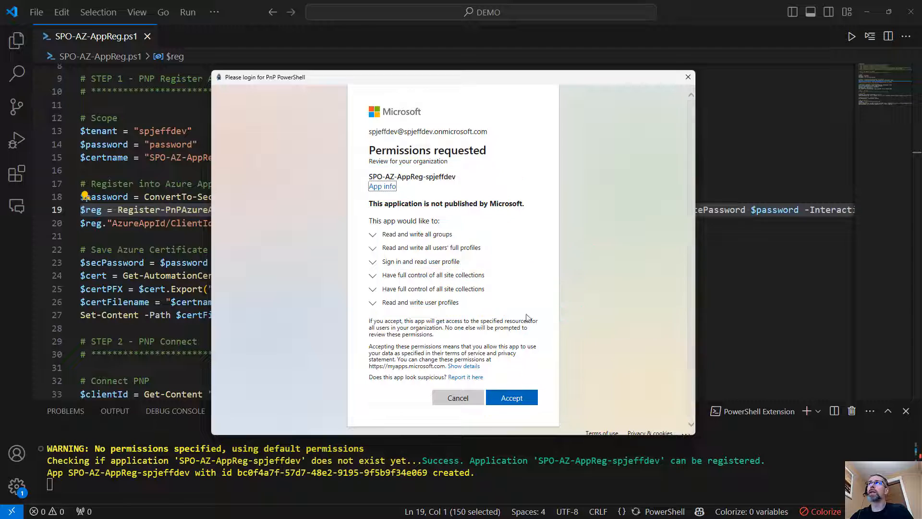
pyautogui.moveTo(475, 299)
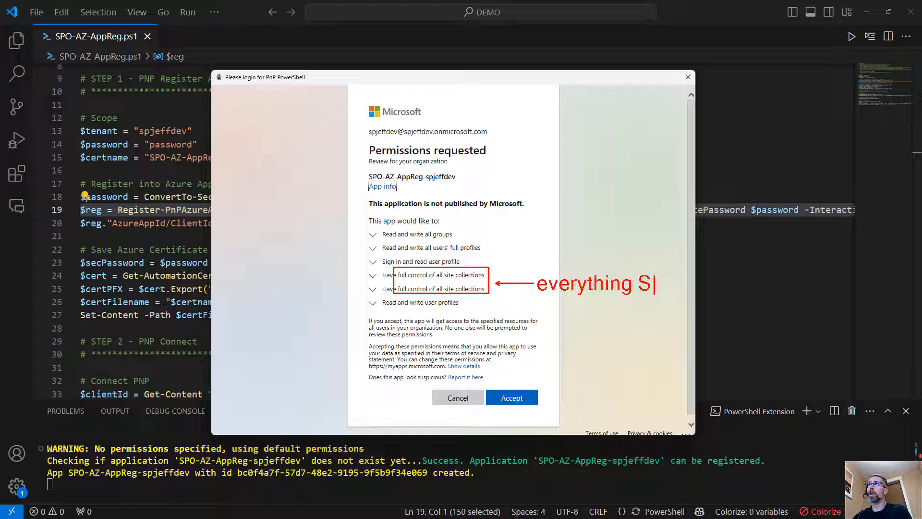
pyautogui.write('PO replac')
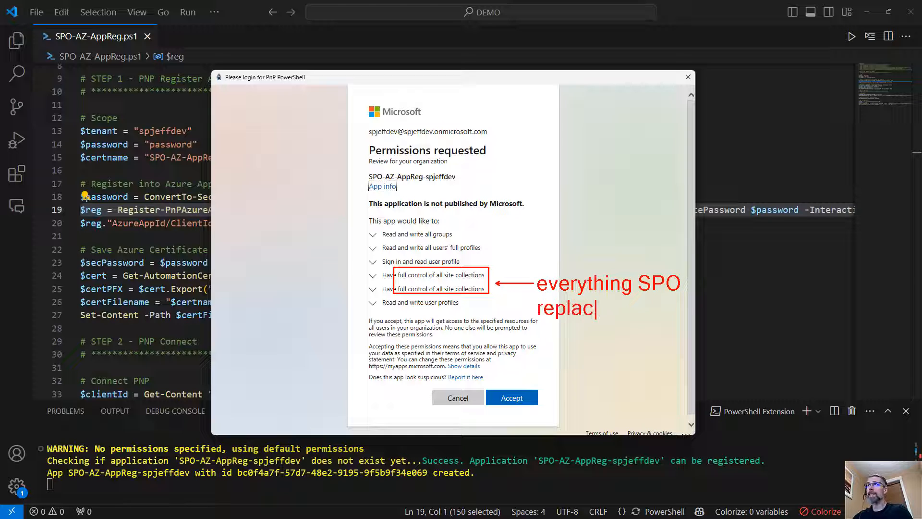
pyautogui.write('Sites.Se')
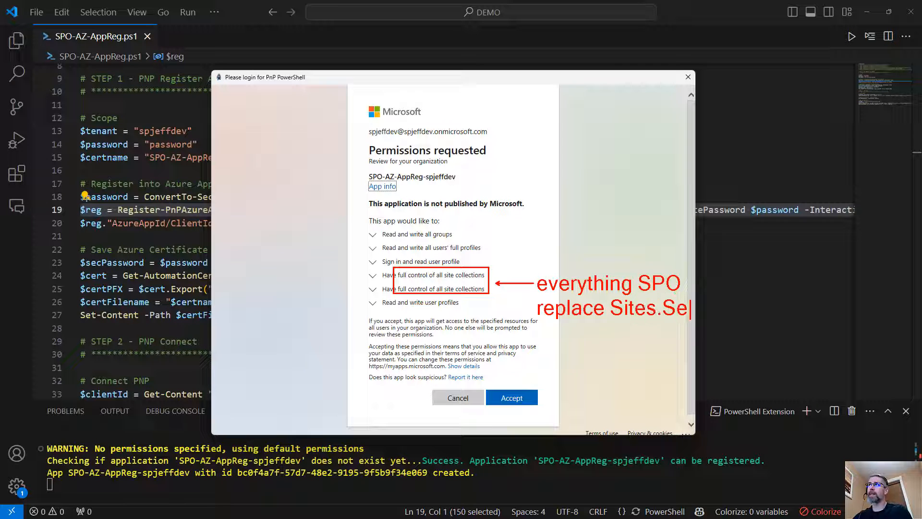
pyautogui.write('e')
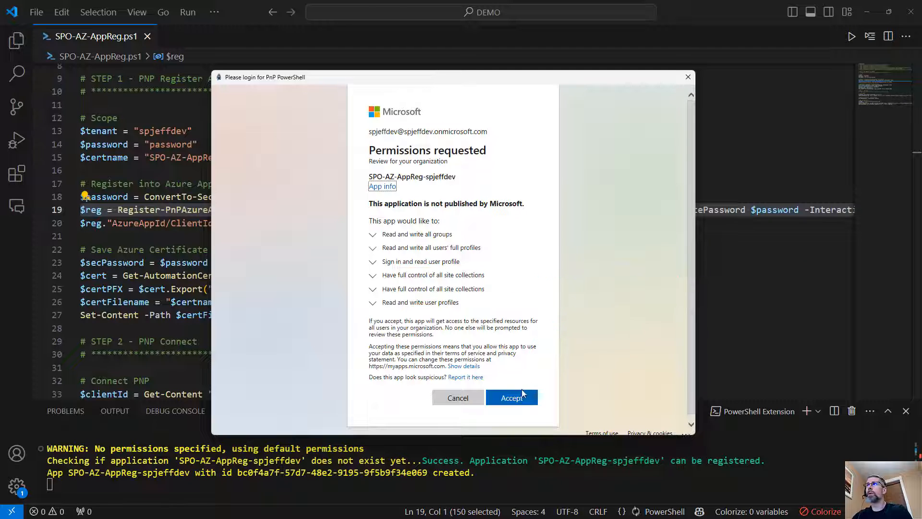
# Step: Accept the consent request and print client ID bc0f4a7f-57d7-48e2-9195-9f5b9f34e069
pyautogui.click(511, 397)
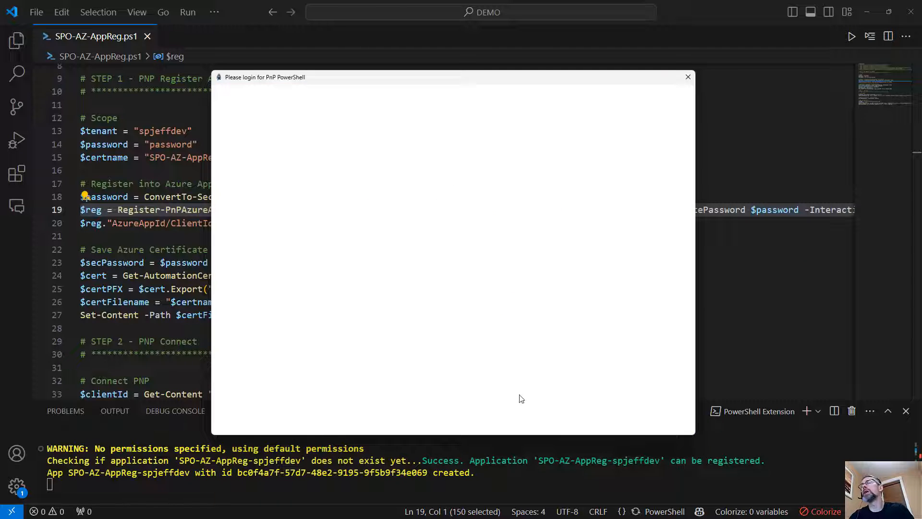
pyautogui.click(686, 76)
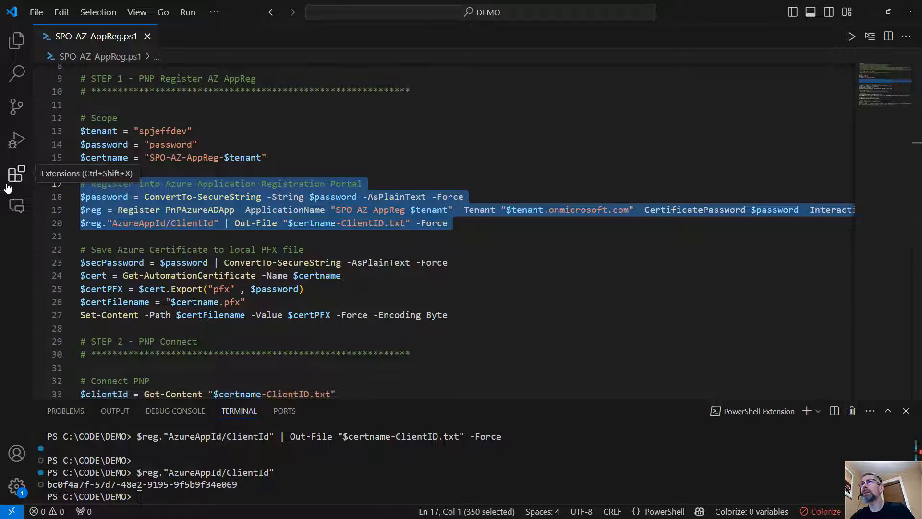
pyautogui.scroll(-3)
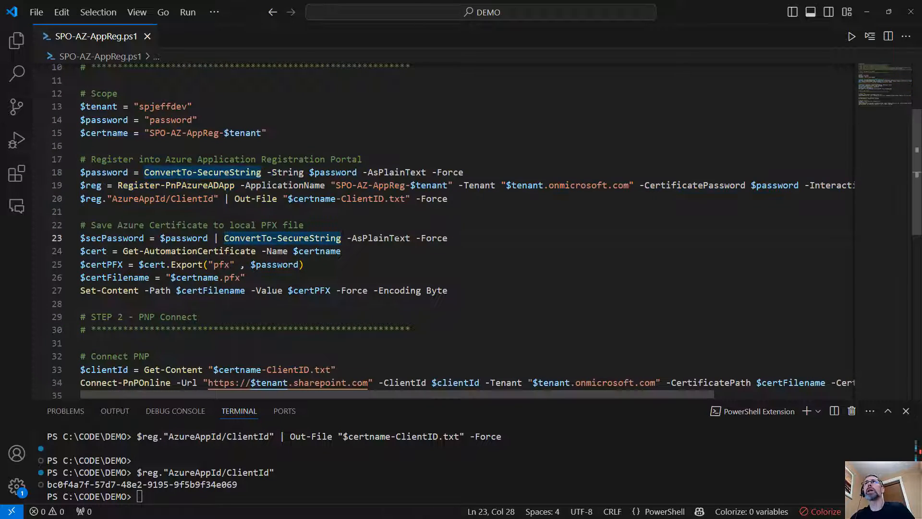
pyautogui.click(447, 238)
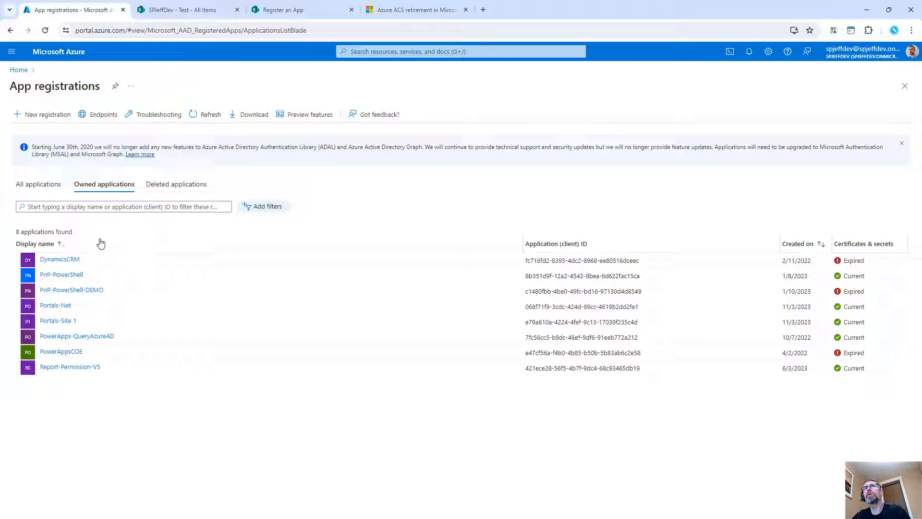
# Step: Open SPO-AZ-AppReg-spjeffdev from the All applications tab
pyautogui.click(39, 183)
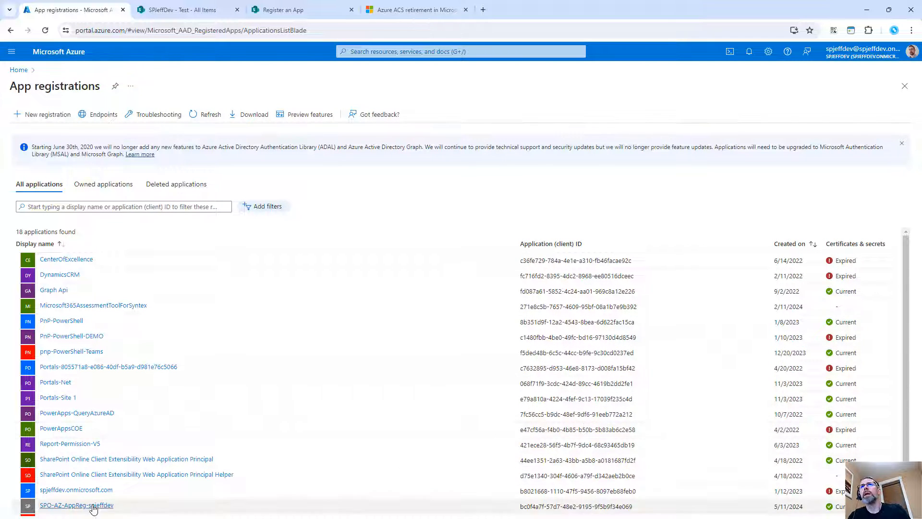
pyautogui.click(76, 504)
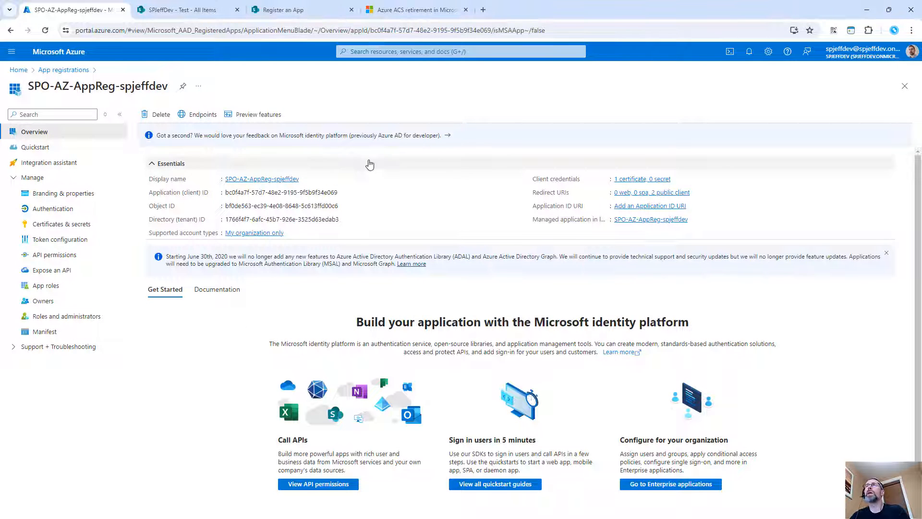
# Step: Glance at the Azure ACS retirement article, then open the app's Branding & properties page
pyautogui.click(414, 10)
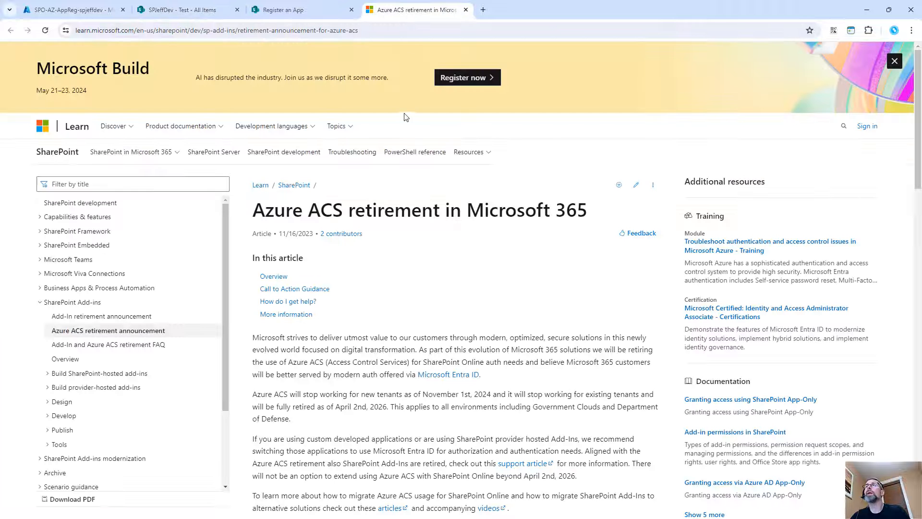
pyautogui.moveTo(404, 15)
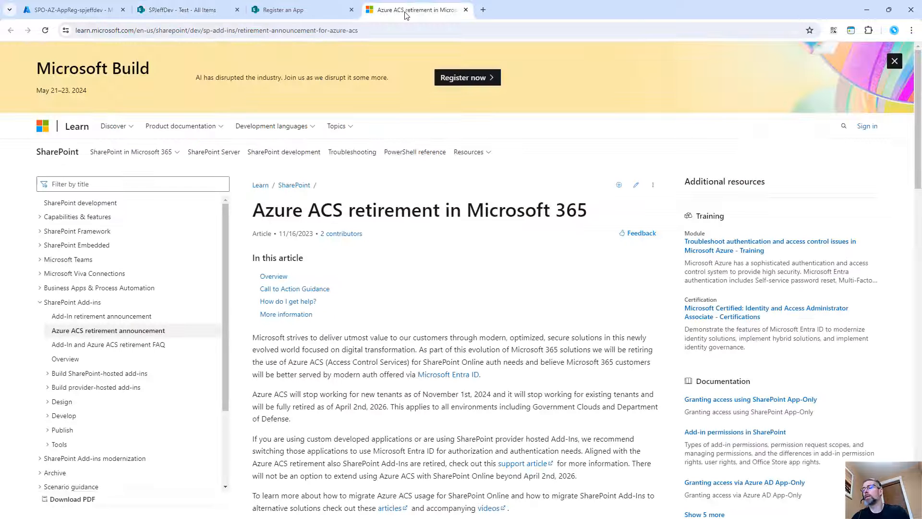
pyautogui.click(66, 9)
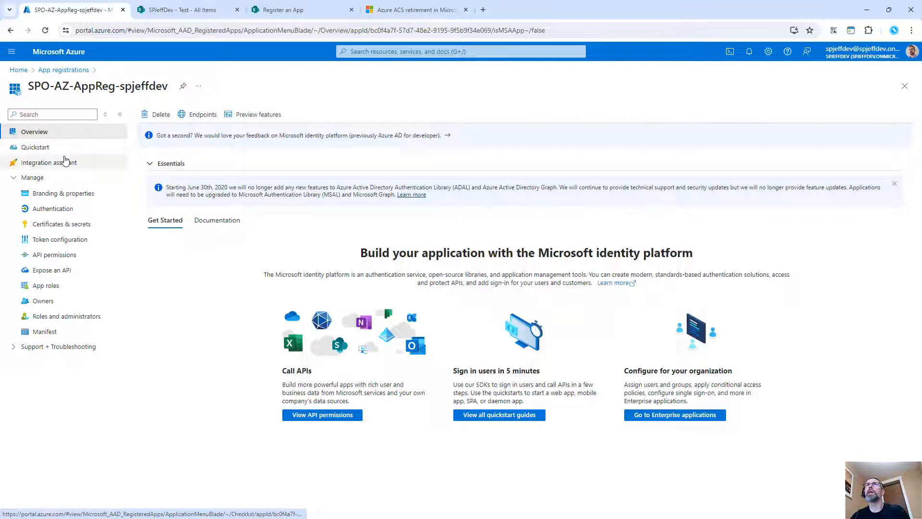
pyautogui.click(64, 193)
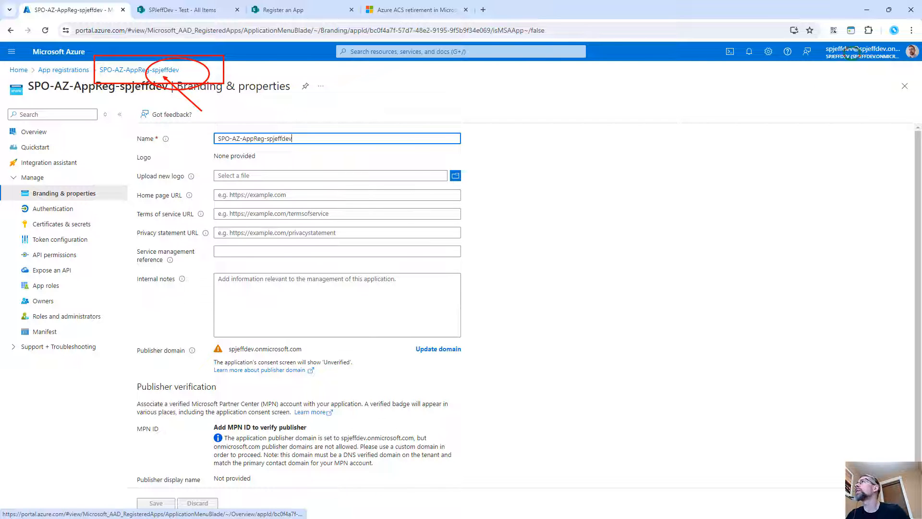
pyautogui.write('tenant')
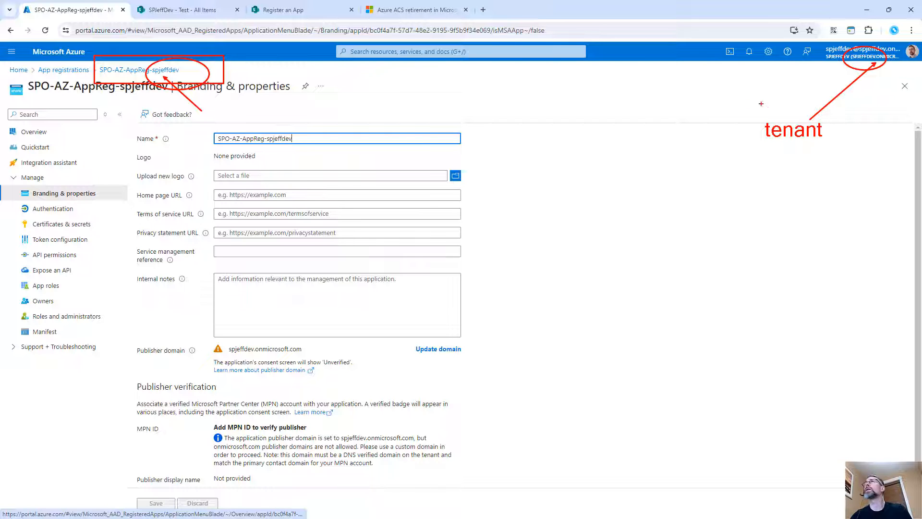
# Step: Check the single uploaded certificate, then view the granted Graph and SharePoint API permissions
pyautogui.click(62, 223)
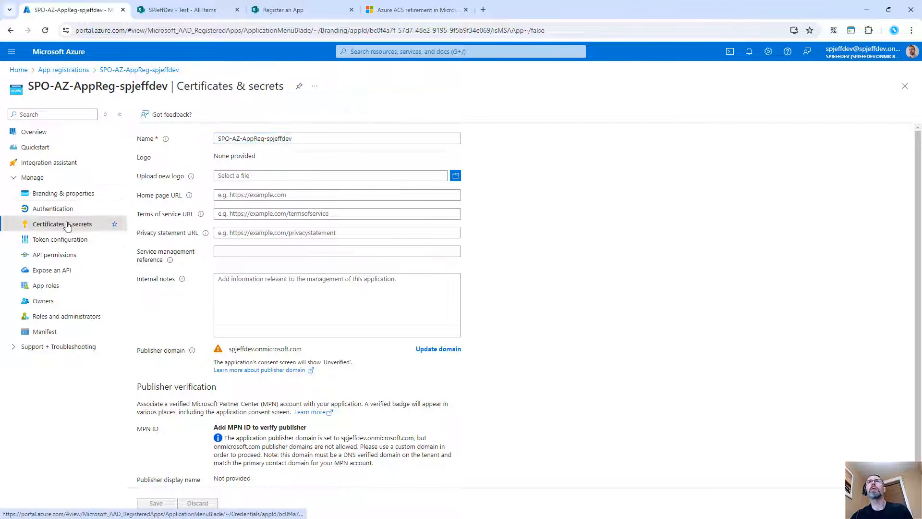
pyautogui.click(62, 223)
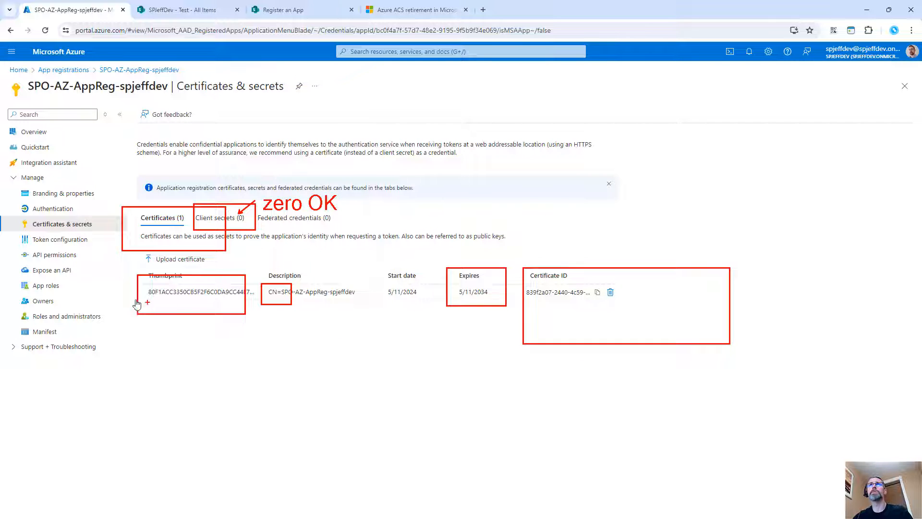
pyautogui.click(56, 254)
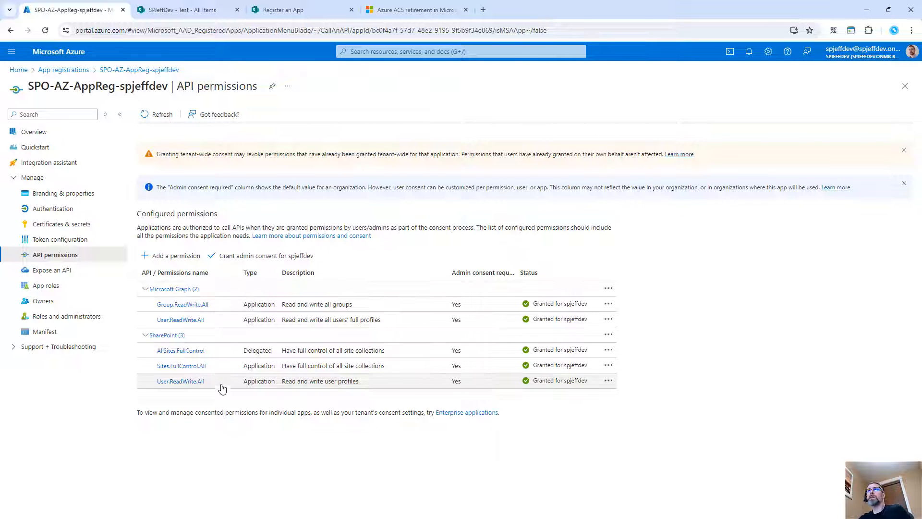
# Step: Browse the app's branding, roles and administrators, API permissions, manifest and app roles pages
pyautogui.click(62, 223)
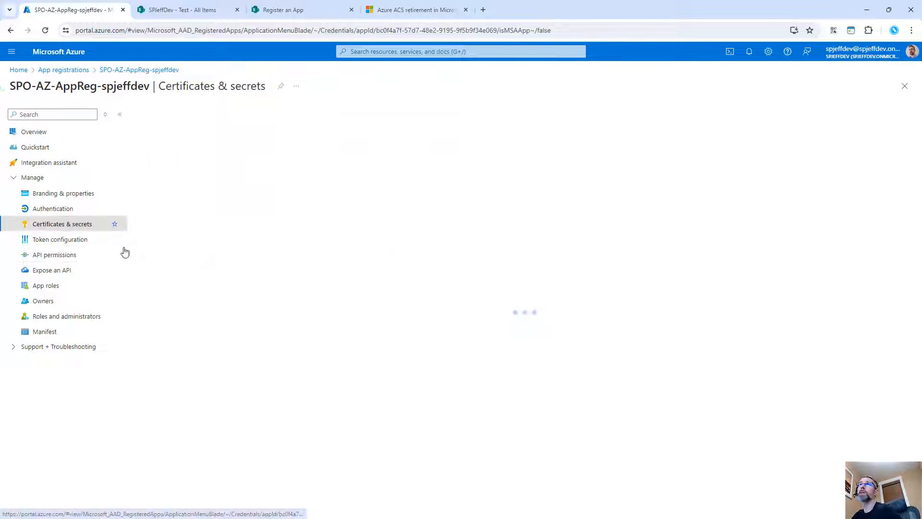
pyautogui.click(63, 193)
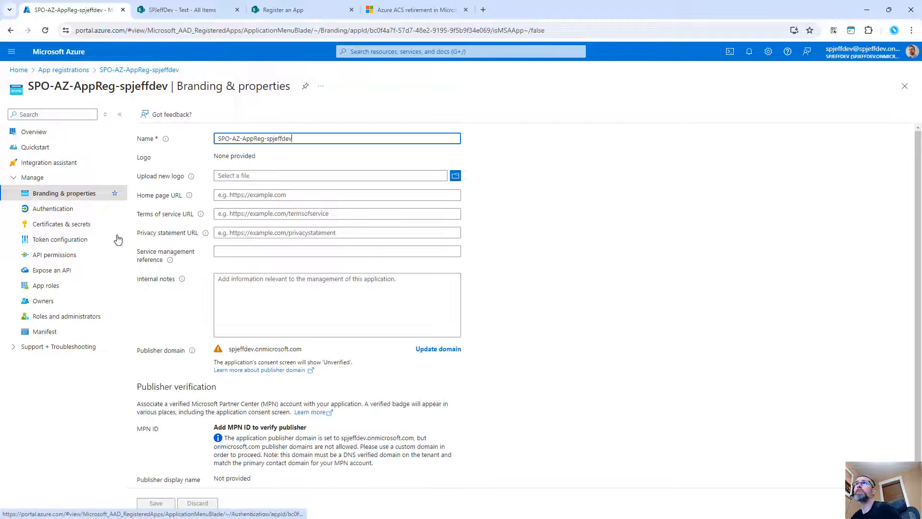
pyautogui.click(67, 316)
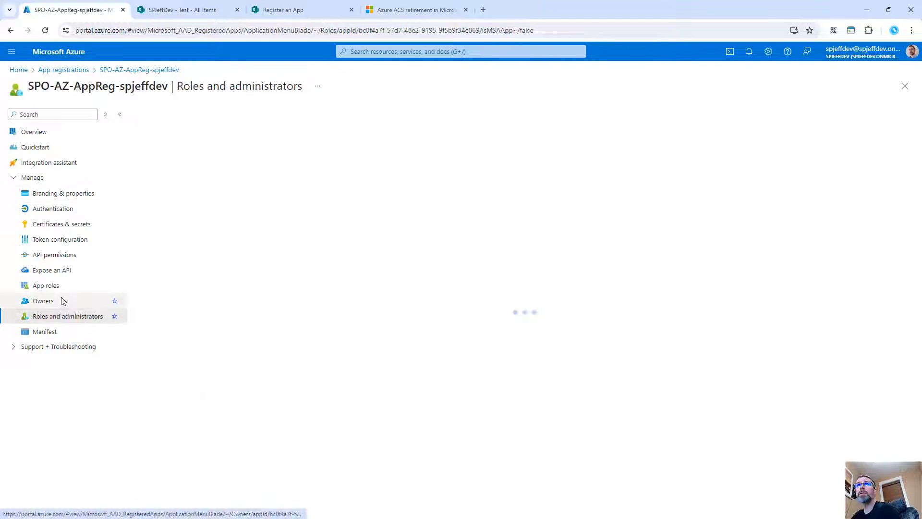
pyautogui.click(54, 254)
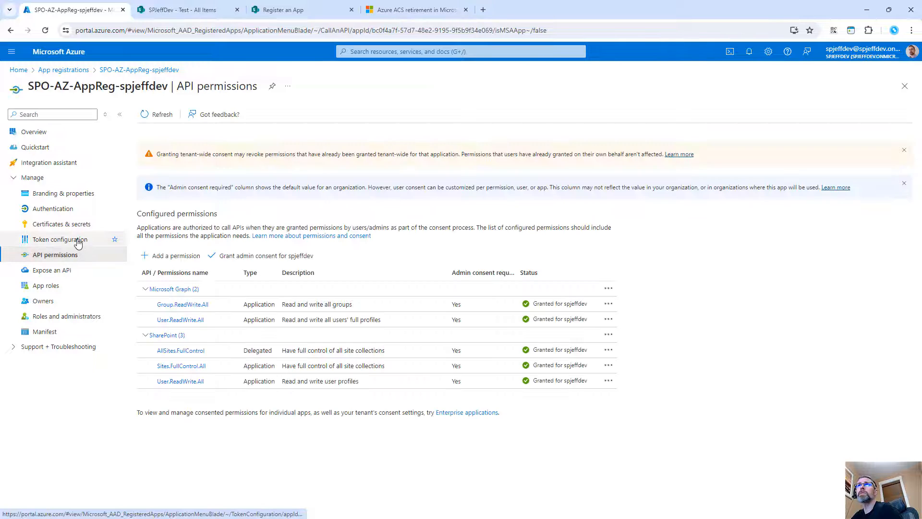
pyautogui.click(44, 330)
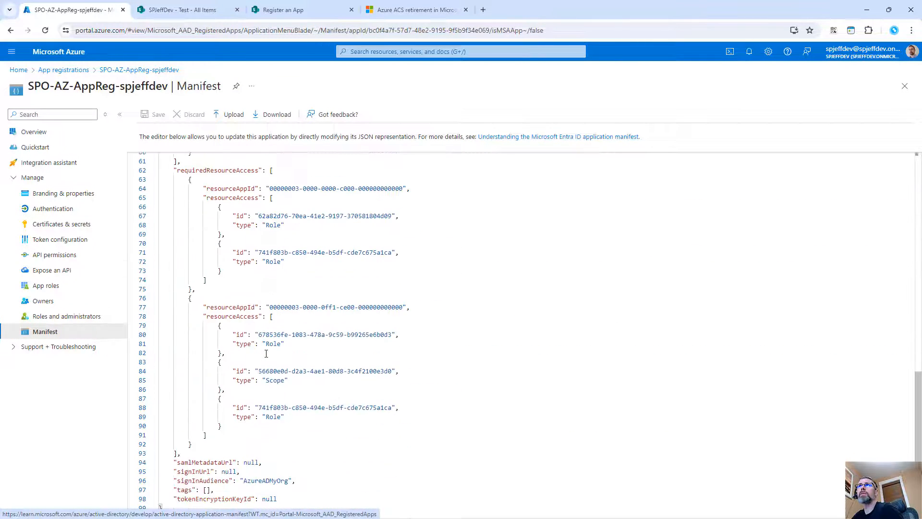
pyautogui.scroll(3)
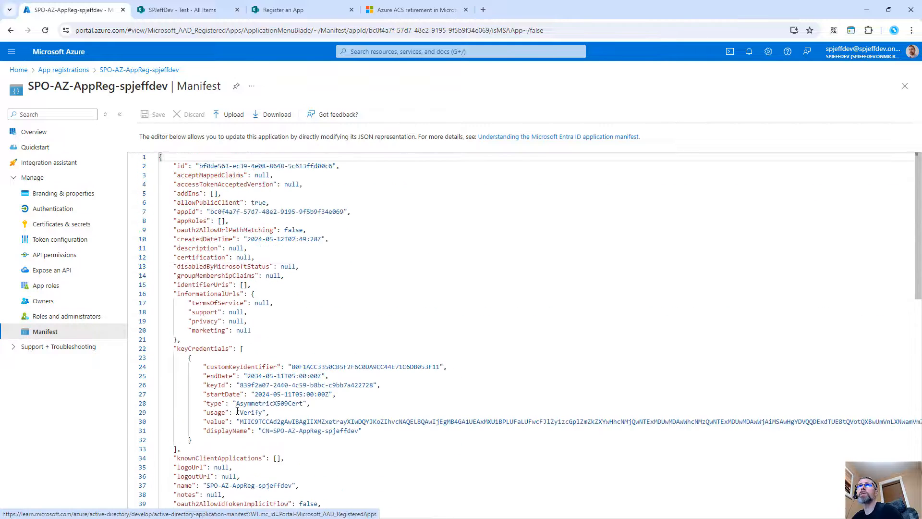
pyautogui.click(46, 285)
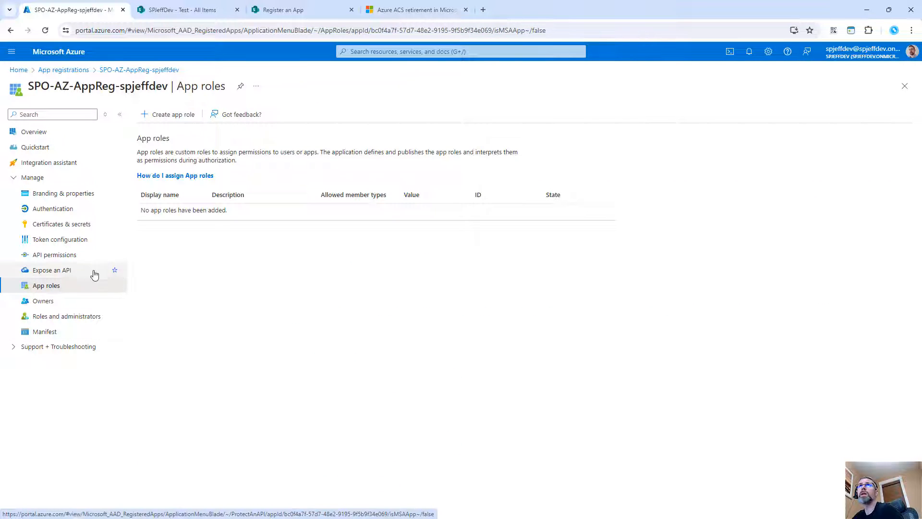
pyautogui.click(55, 254)
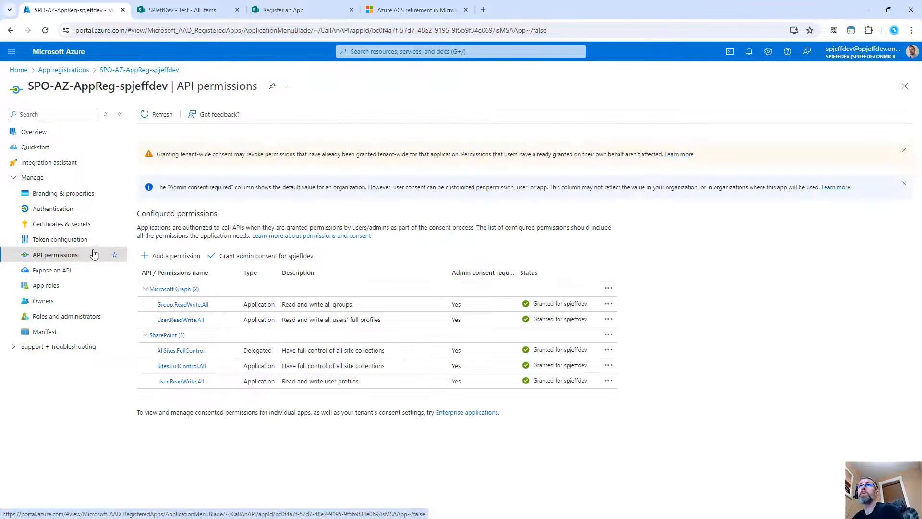
# Step: Check the certificate, then Authentication's Advanced settings showing public client flows allowed
pyautogui.click(62, 223)
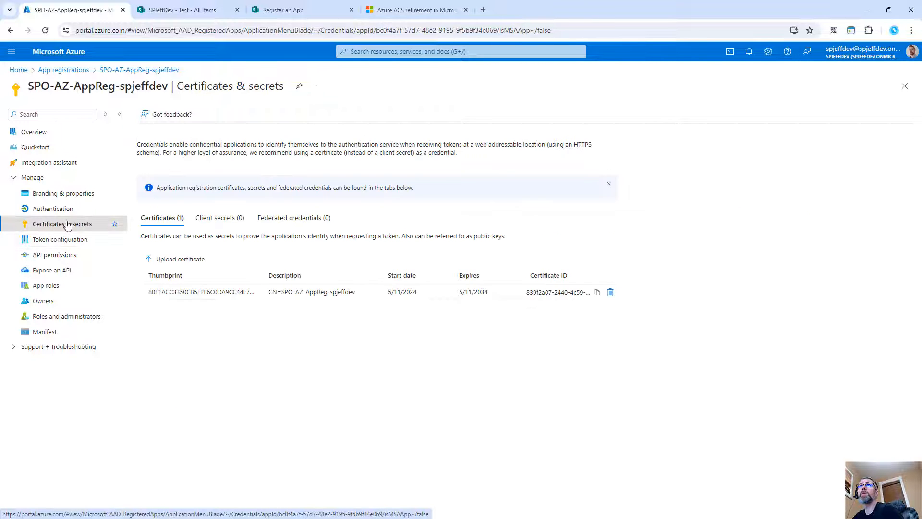
pyautogui.click(53, 208)
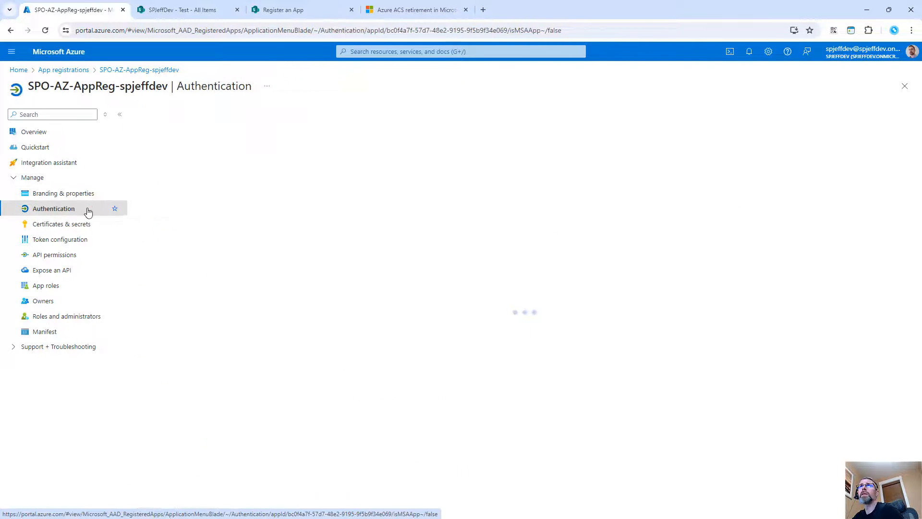
pyautogui.click(53, 208)
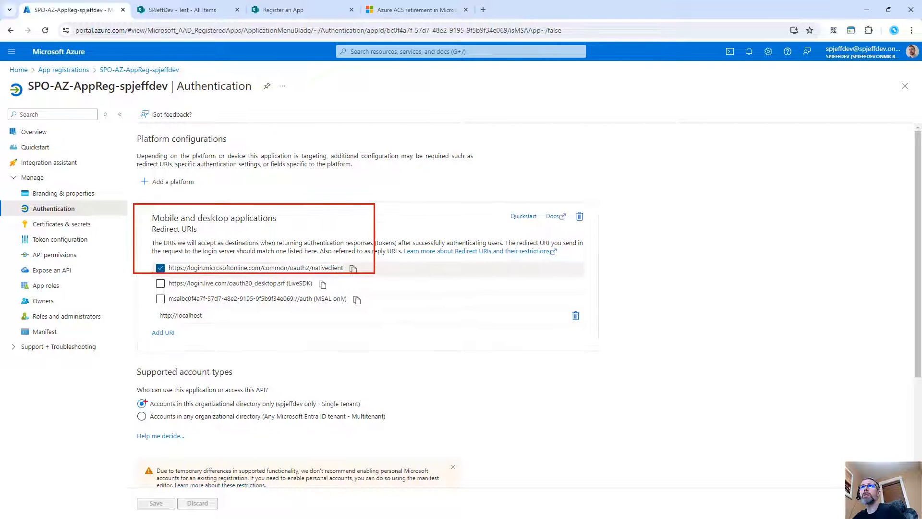
pyautogui.scroll(-3)
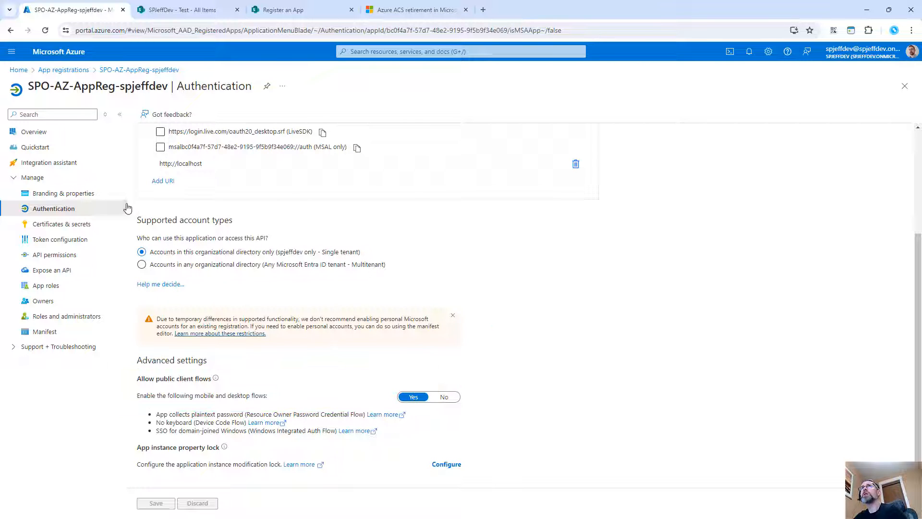
pyautogui.click(45, 331)
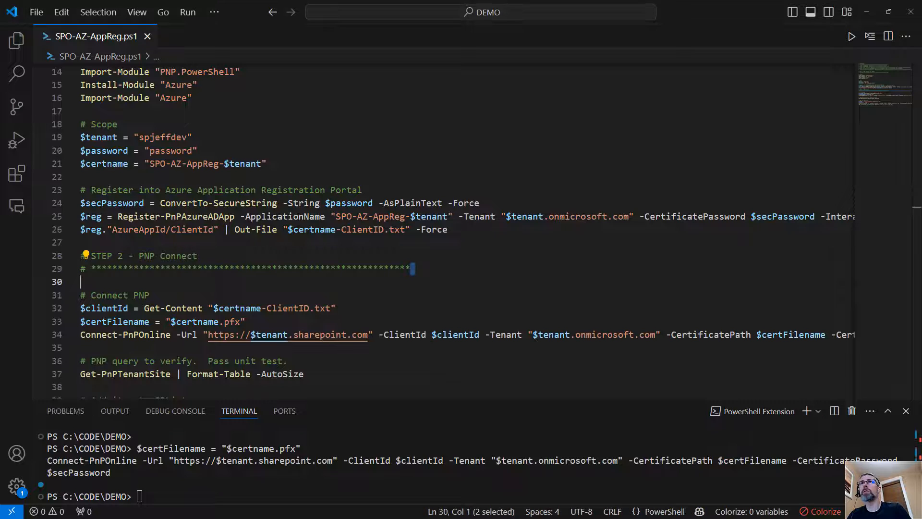
# Step: Run the Get-Content and Connect-PnPOnline lines to load the client ID and connect
pyautogui.click(141, 255)
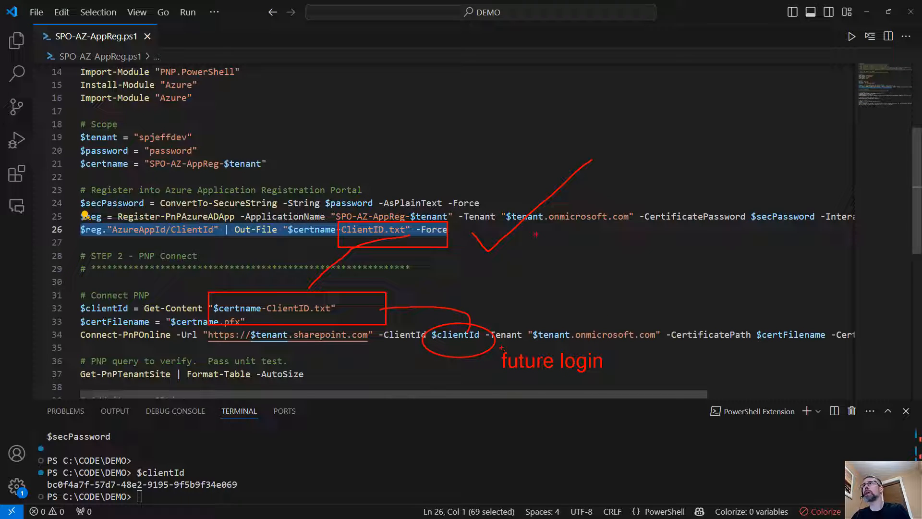
pyautogui.write('save TX')
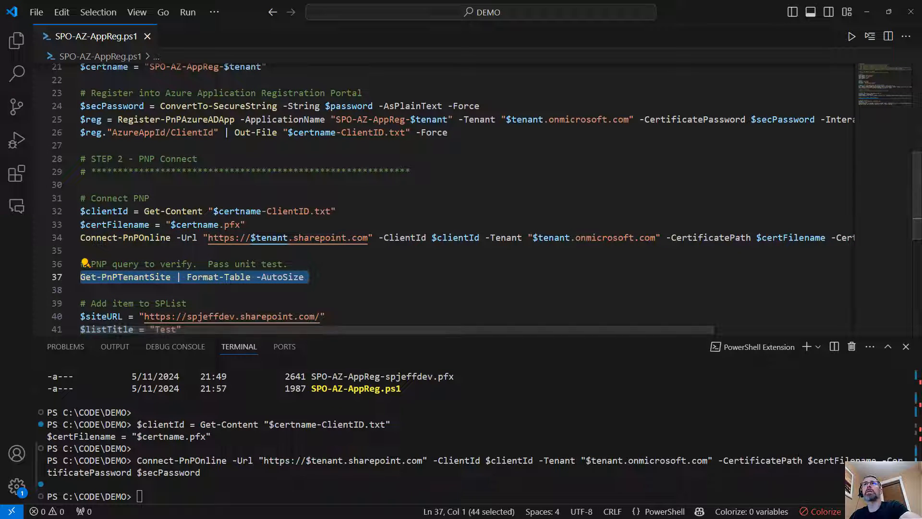
# Step: Confirm the SPJeffDev connection with Get-PnPWeb, then run the $siteURL and $listTitle lines
pyautogui.write('gci $certFilename')
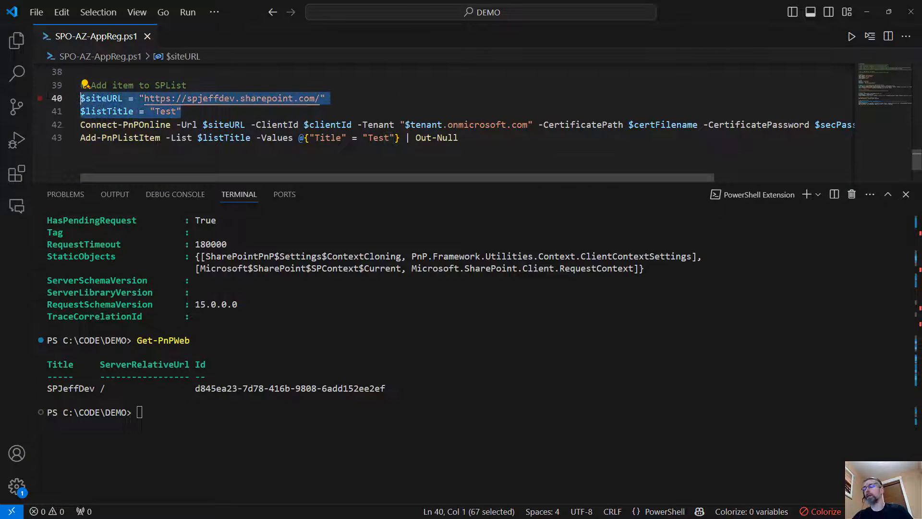
pyautogui.press('F8')
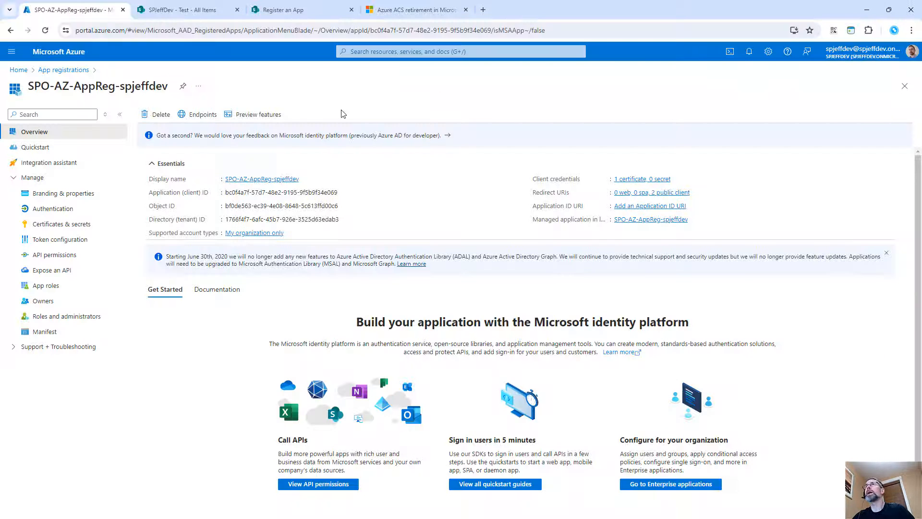
# Step: View the new Test item in the SharePoint Test list and bring up column options
pyautogui.click(187, 9)
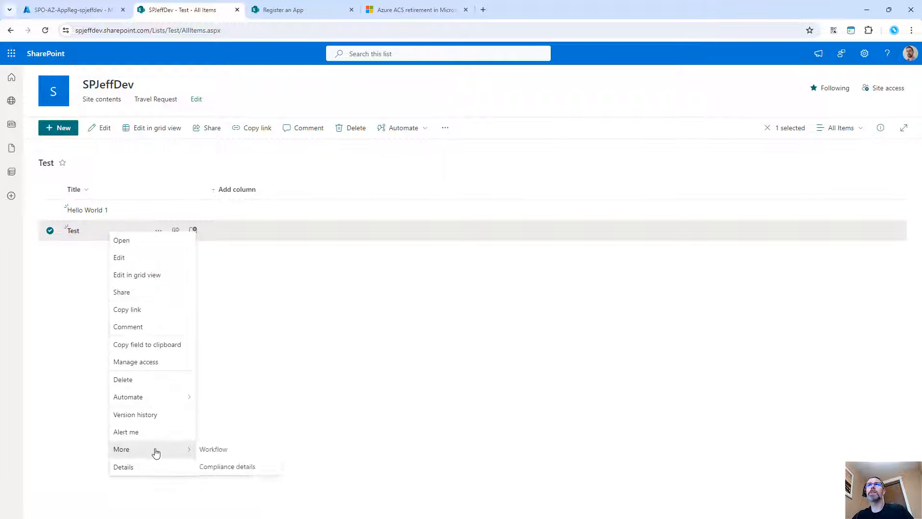
pyautogui.click(123, 466)
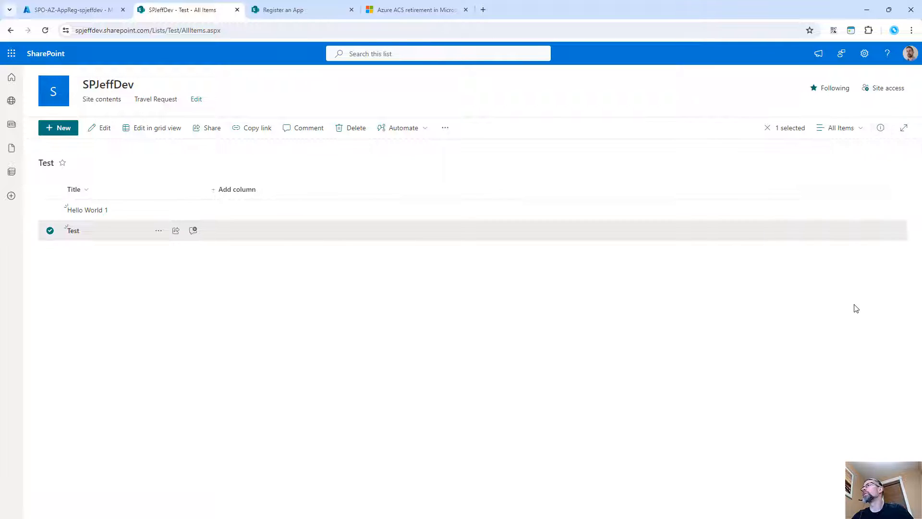
pyautogui.click(73, 189)
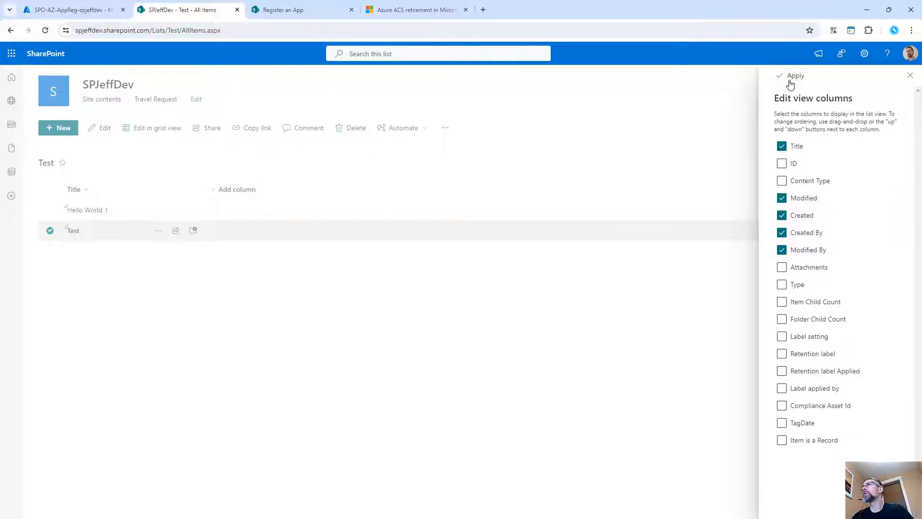
# Step: Apply the Modified, Created, Created By and Modified By columns to the view
pyautogui.click(795, 76)
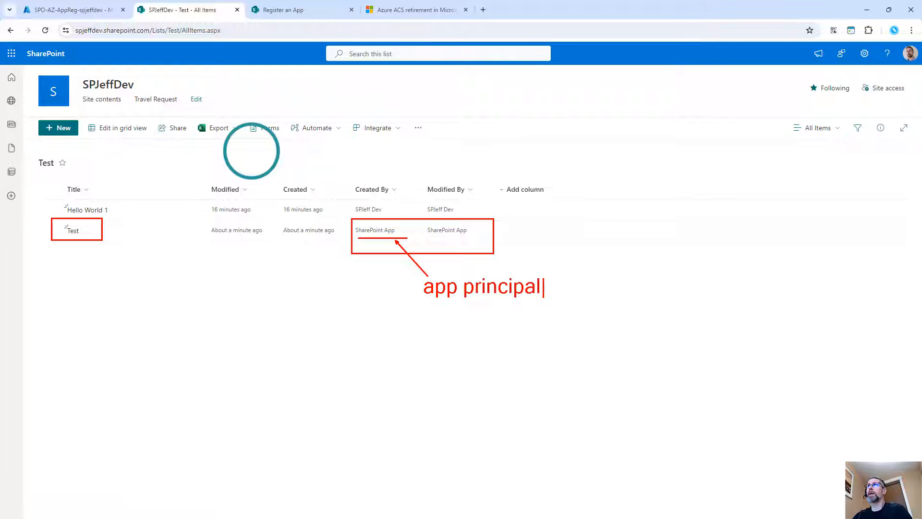
pyautogui.click(71, 10)
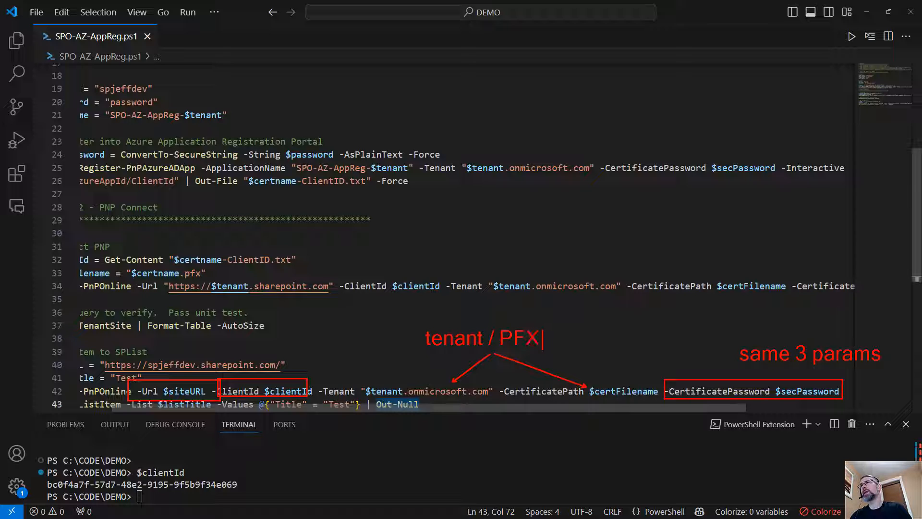
pyautogui.write('file')
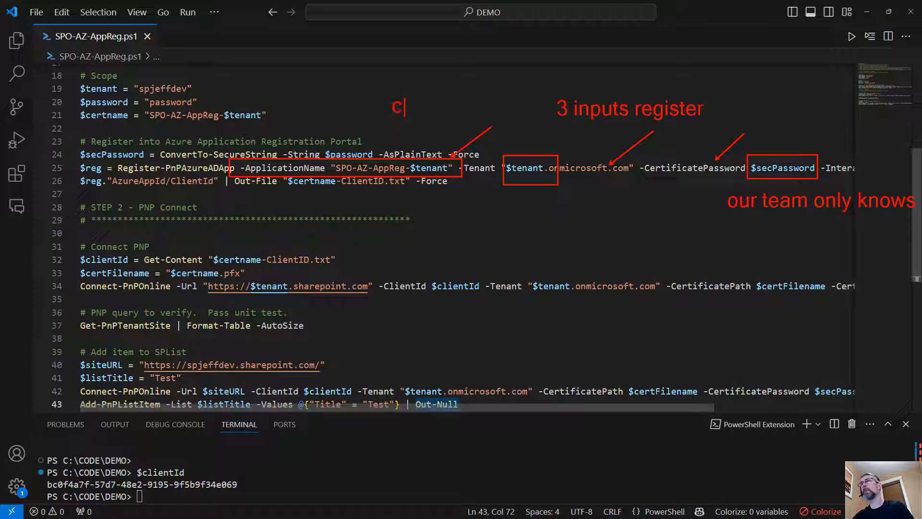
pyautogui.write('ompany wide')
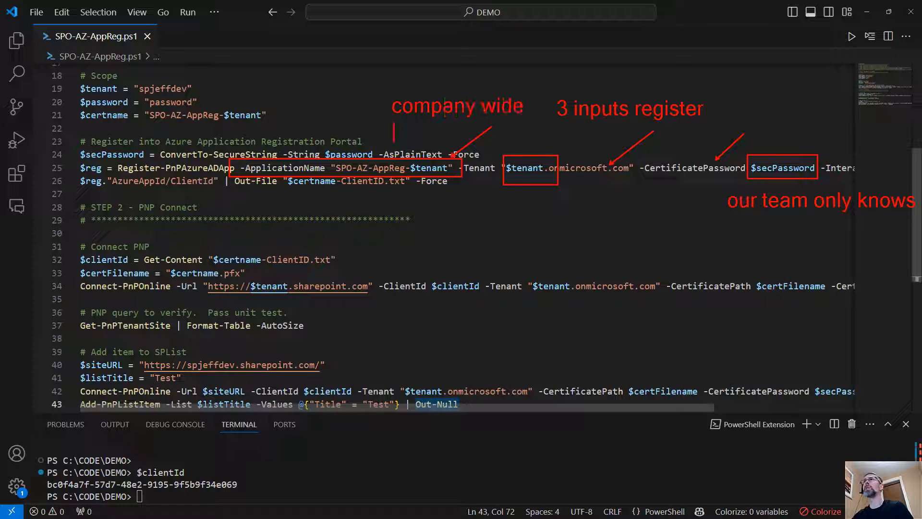
pyautogui.write('support')
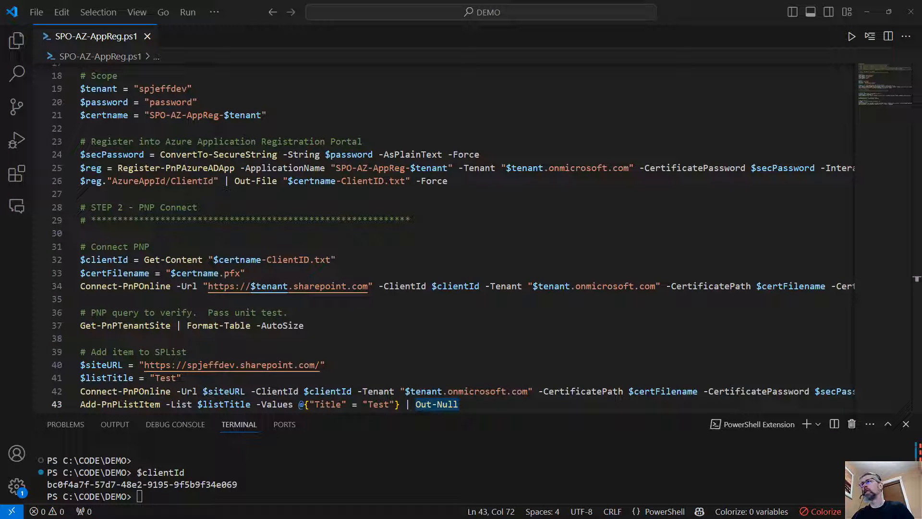
pyautogui.click(176, 167)
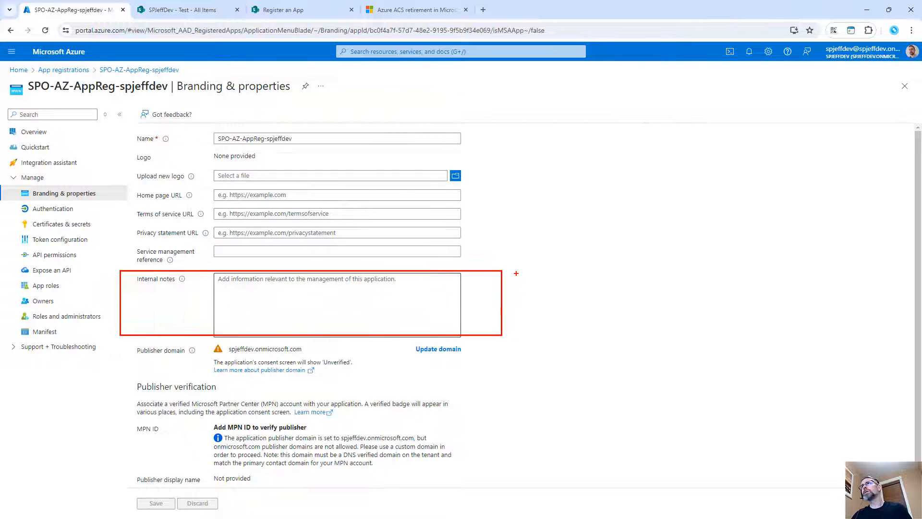
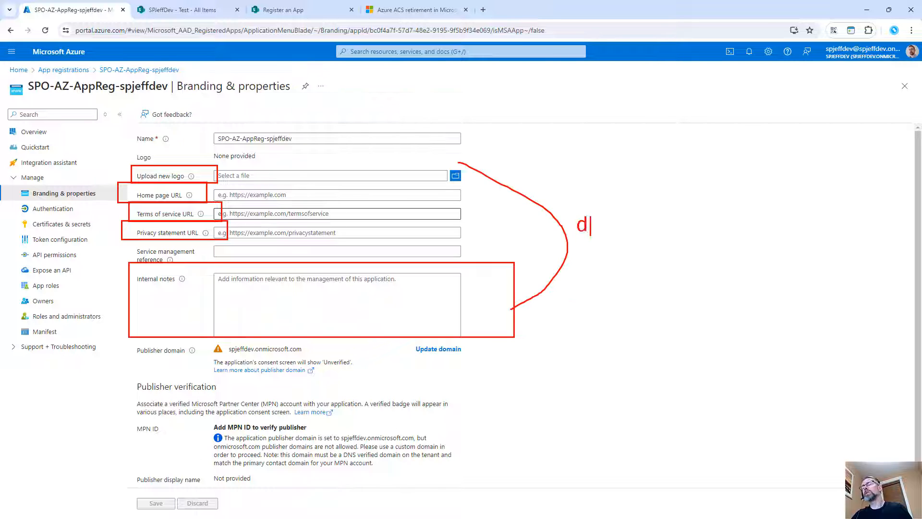
# Step: Review the app's Branding & properties page and its empty Internal notes box
pyautogui.write('escribe purpose')
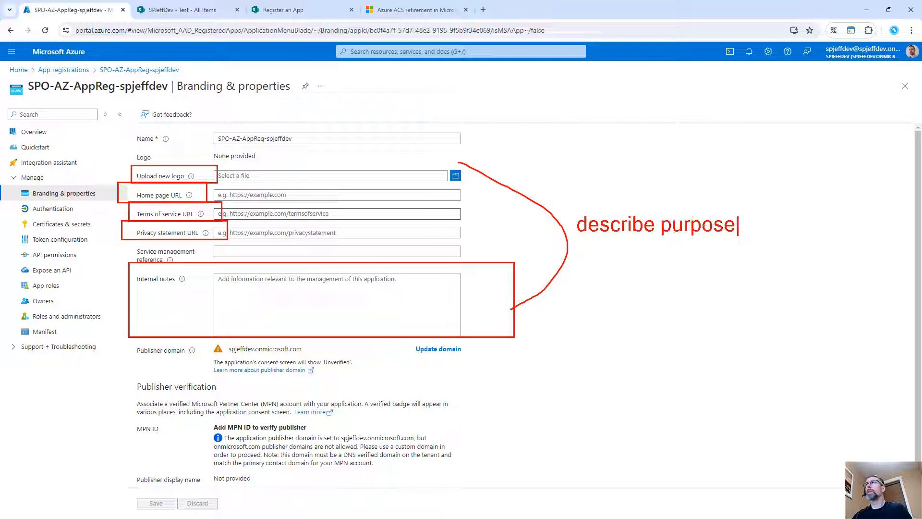
pyautogui.write('describe support contacts')
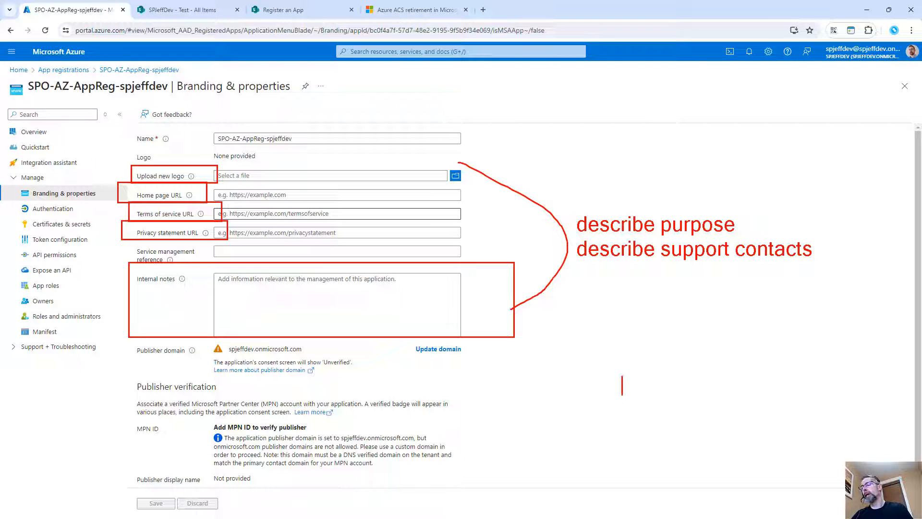
pyautogui.write('/appregnew.a')
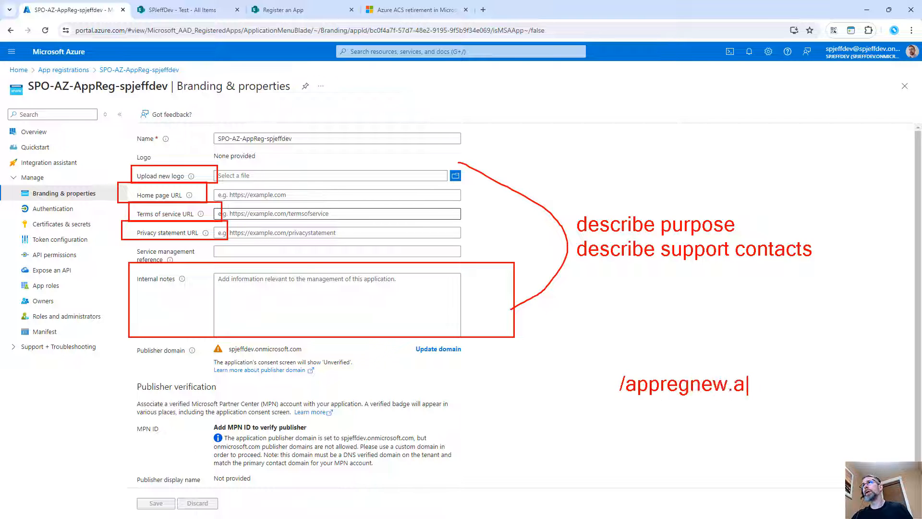
pyautogui.write('spx')
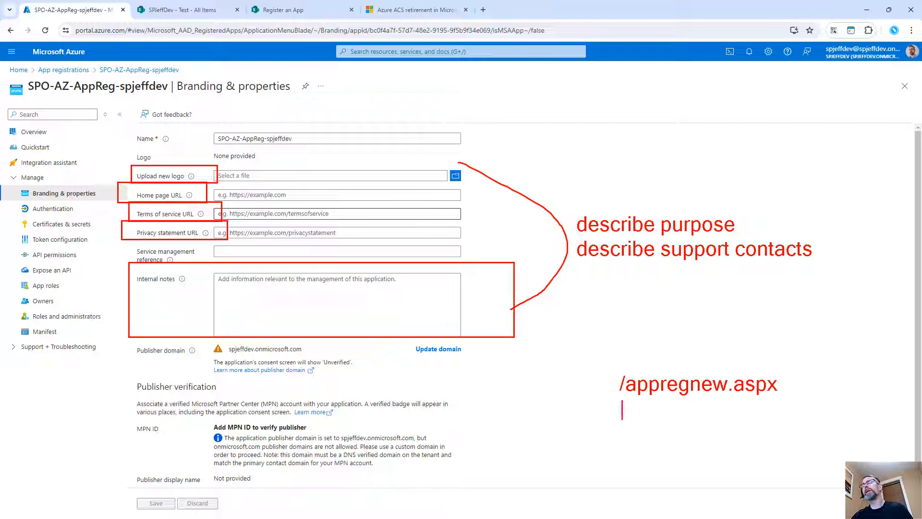
pyautogui.write("didn'")
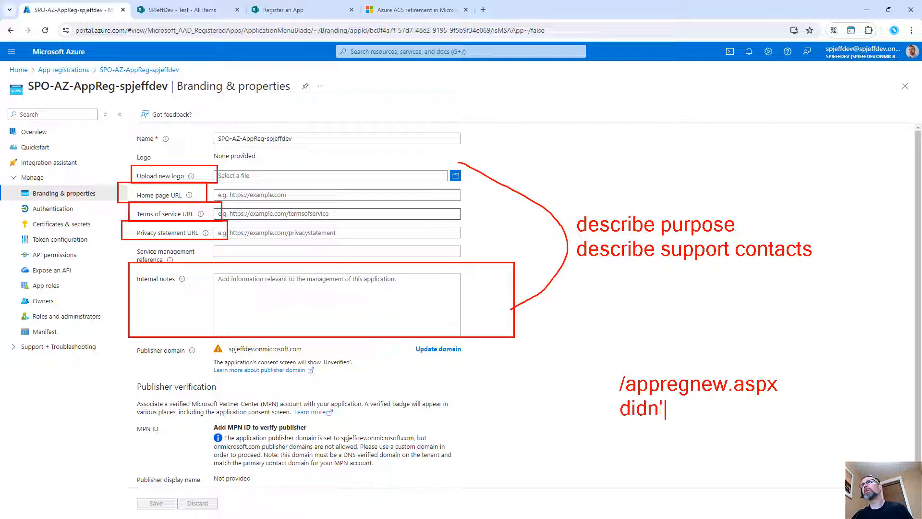